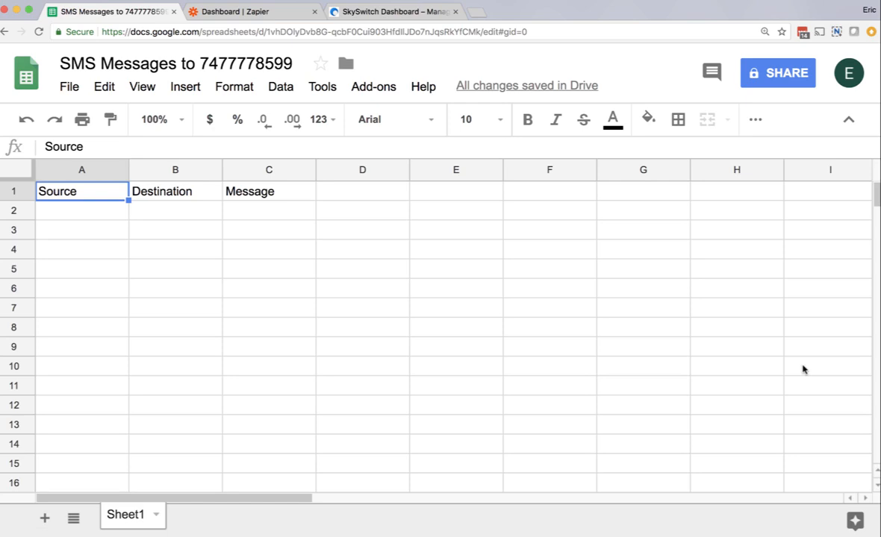
mouse_move(347, 288)
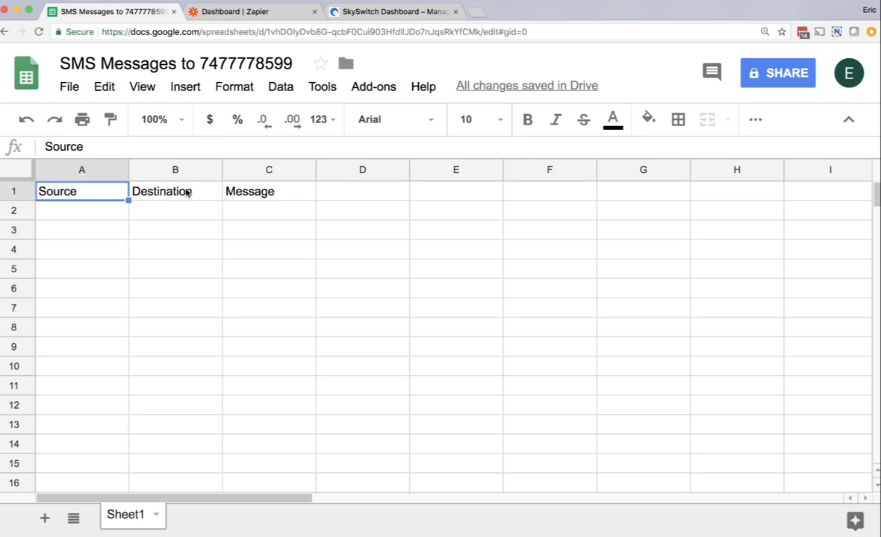
mouse_move(267, 196)
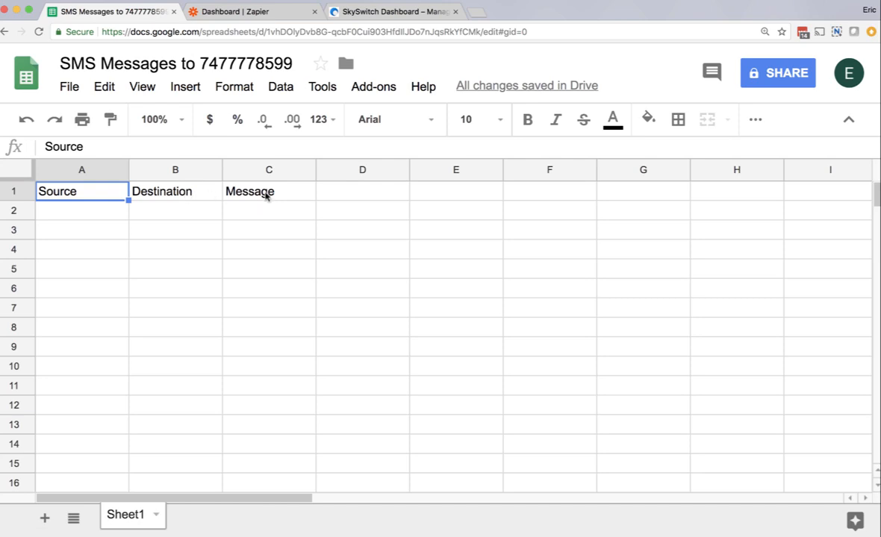
mouse_move(342, 269)
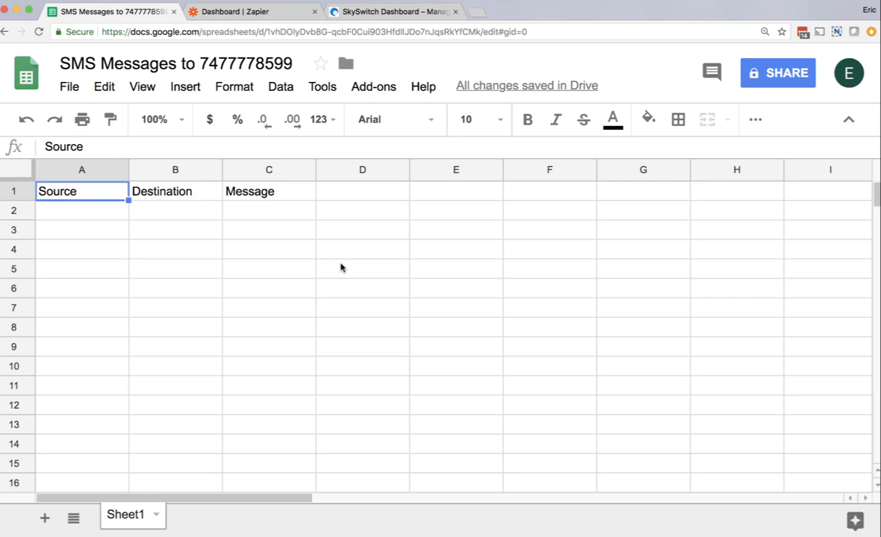
Start a new zap from the Zapier dashboard via Make a Zap!
left_click(250, 12)
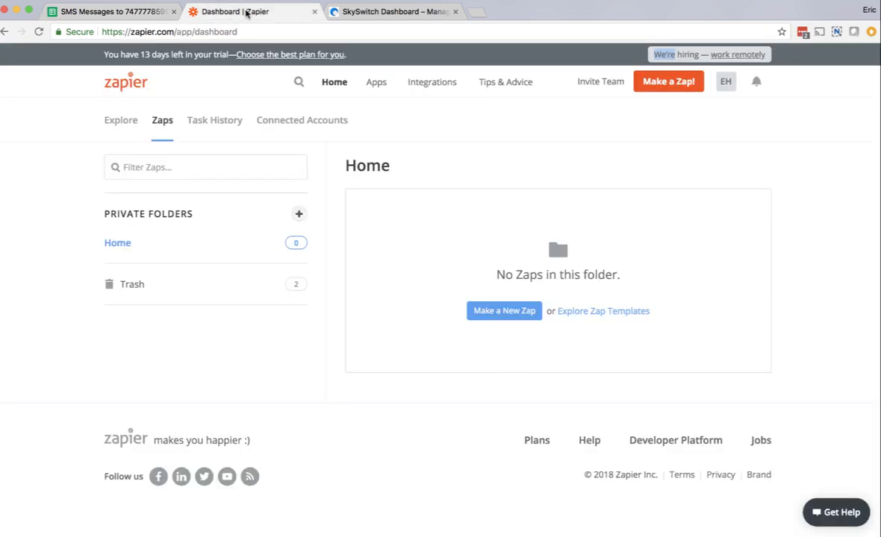
mouse_move(559, 141)
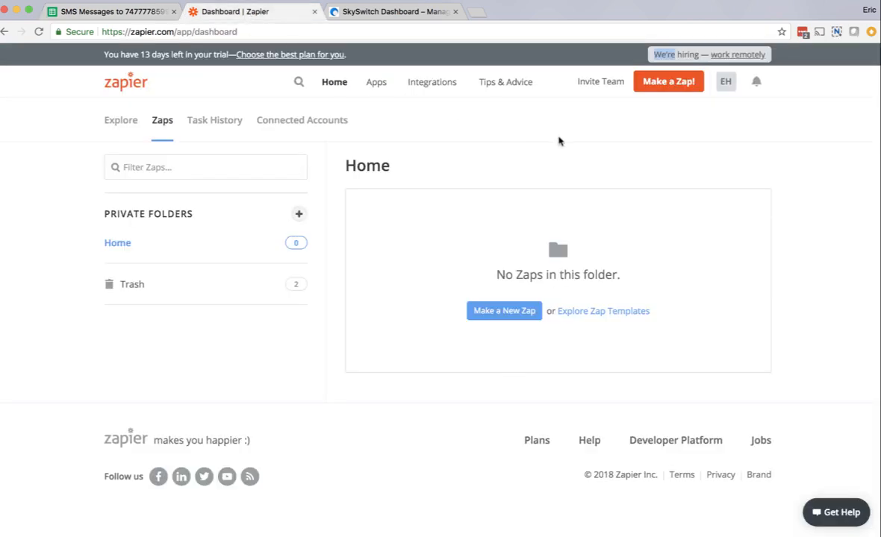
mouse_move(571, 133)
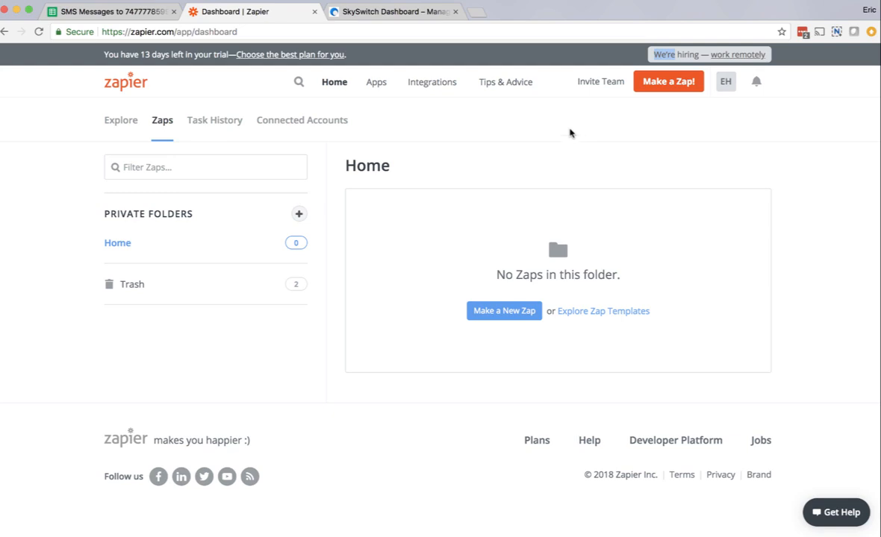
mouse_move(669, 85)
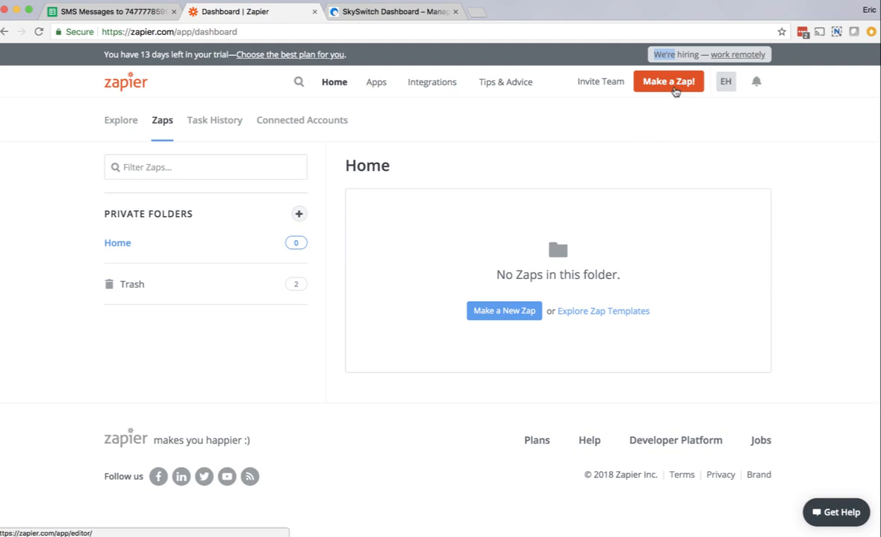
left_click(667, 81)
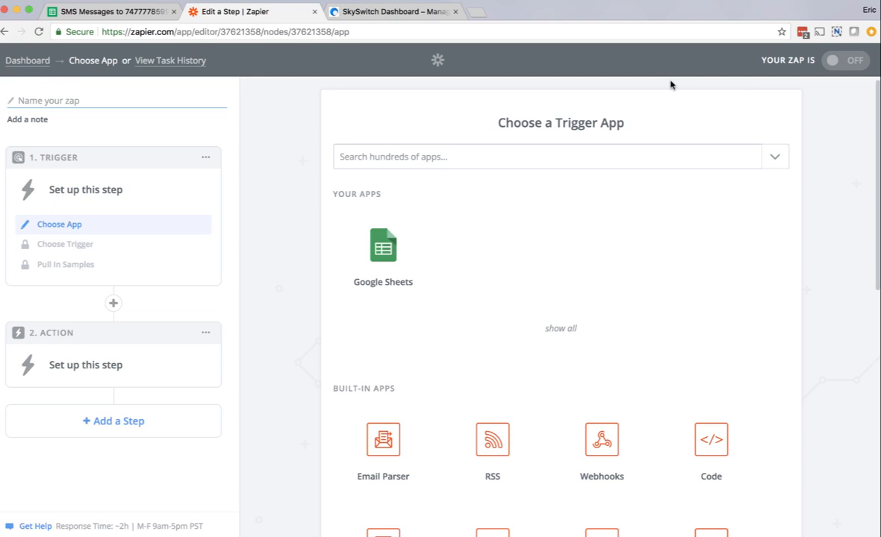
Search 'webhook', choose Webhooks by Zapier with the Catch Hook trigger, and continue
left_click(550, 157)
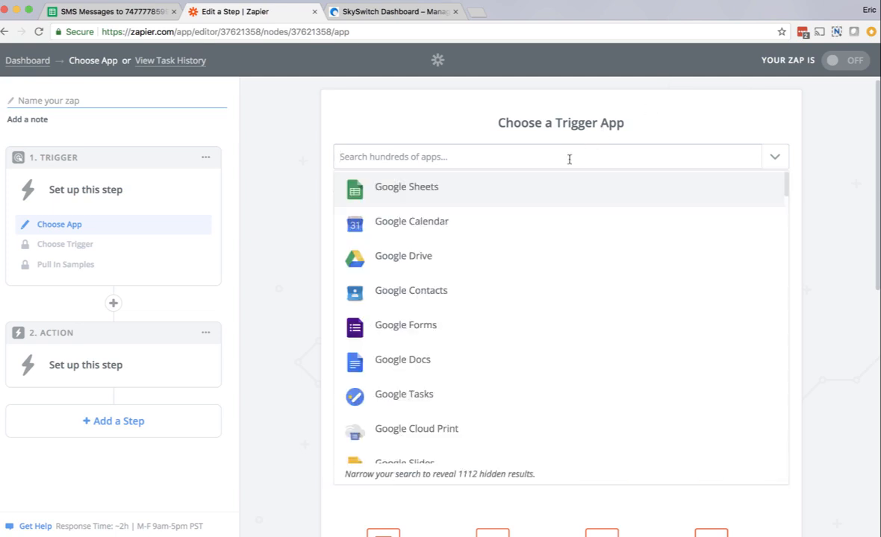
type("webh")
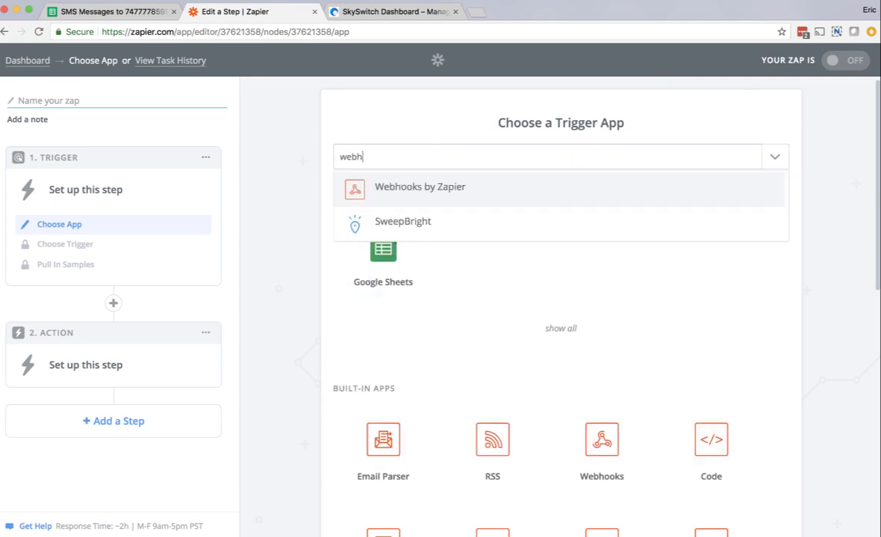
type("ook")
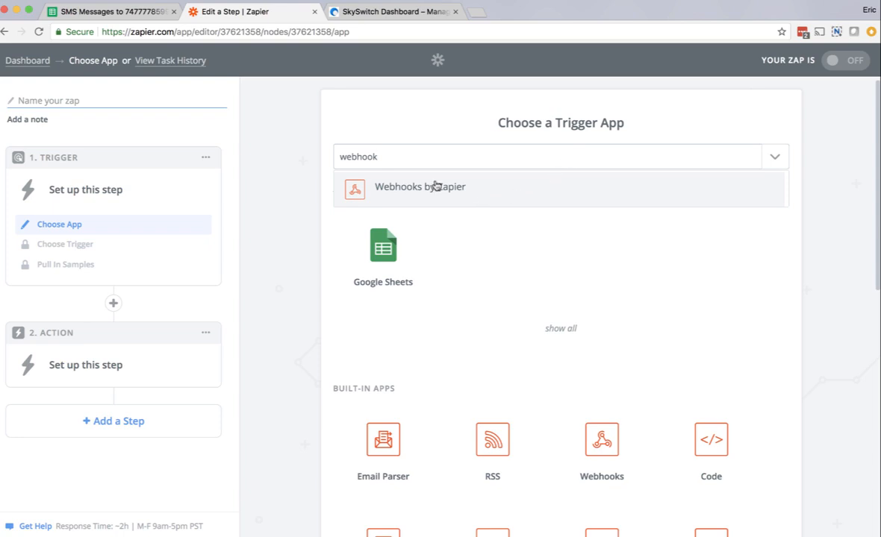
mouse_move(439, 194)
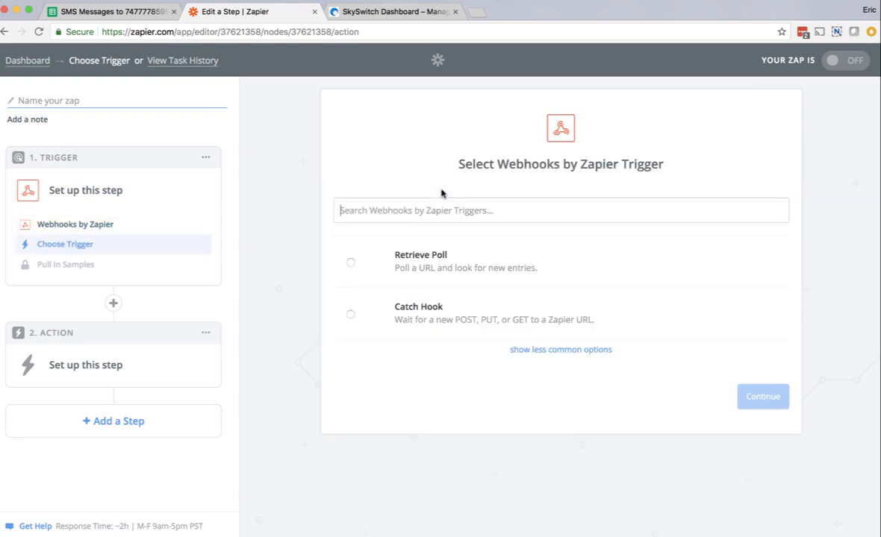
mouse_move(539, 271)
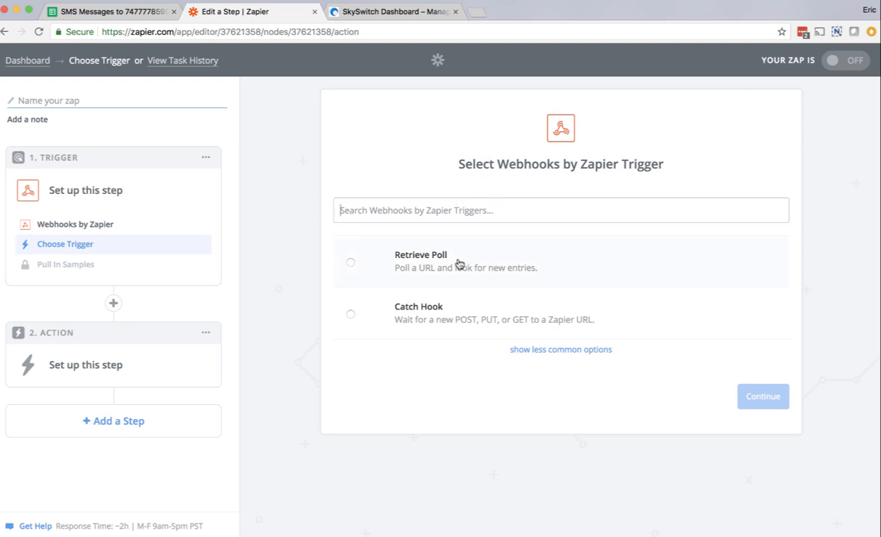
mouse_move(442, 330)
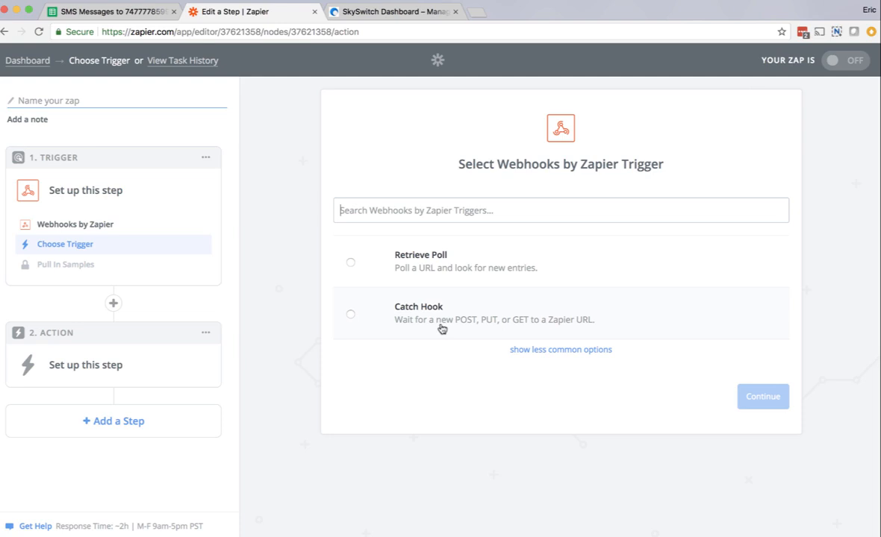
mouse_move(352, 314)
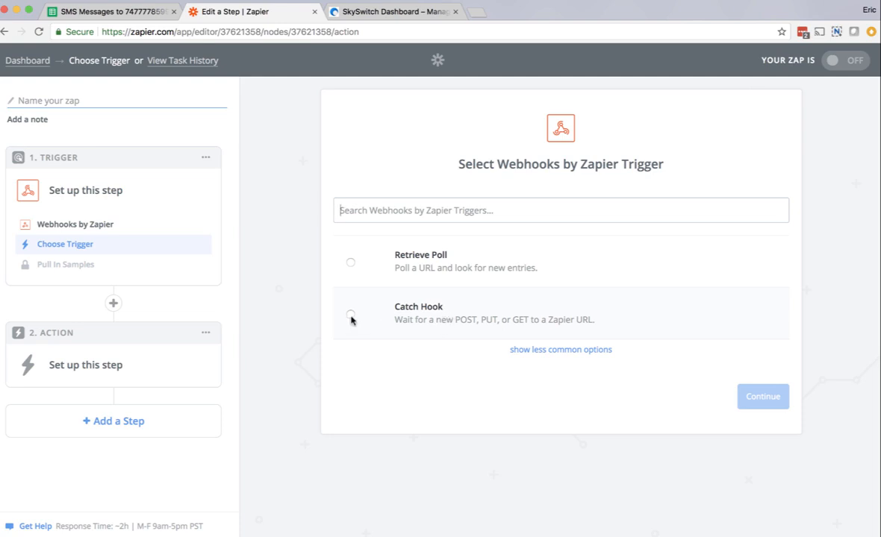
left_click(351, 313)
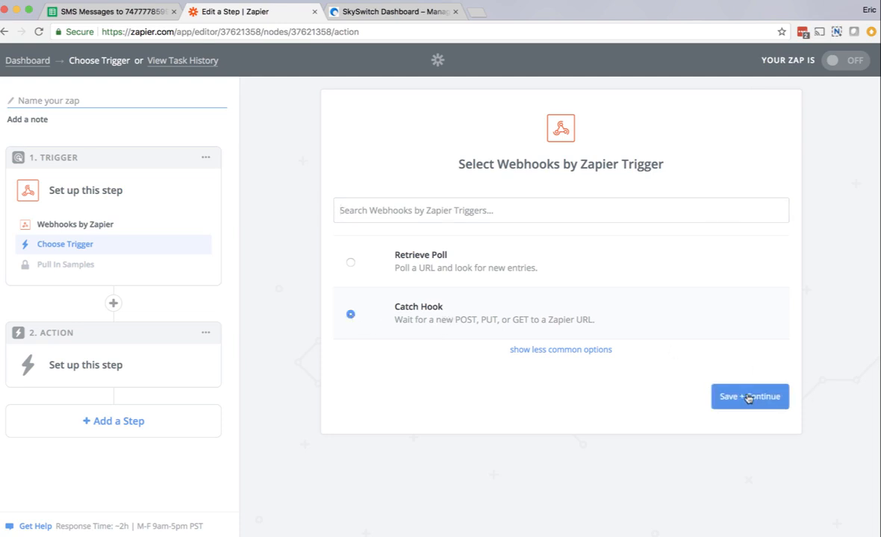
left_click(750, 397)
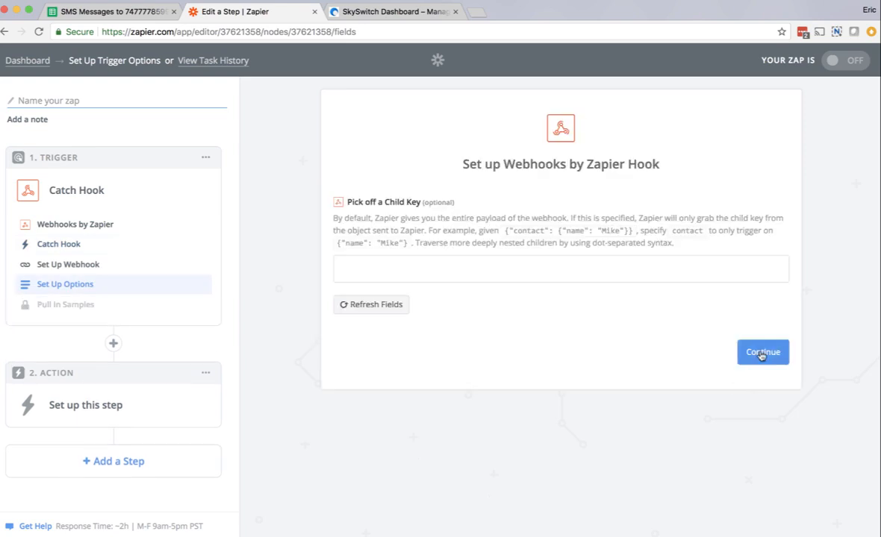
Continue past the child key option and copy the generated webhook URL to the clipboard
left_click(761, 352)
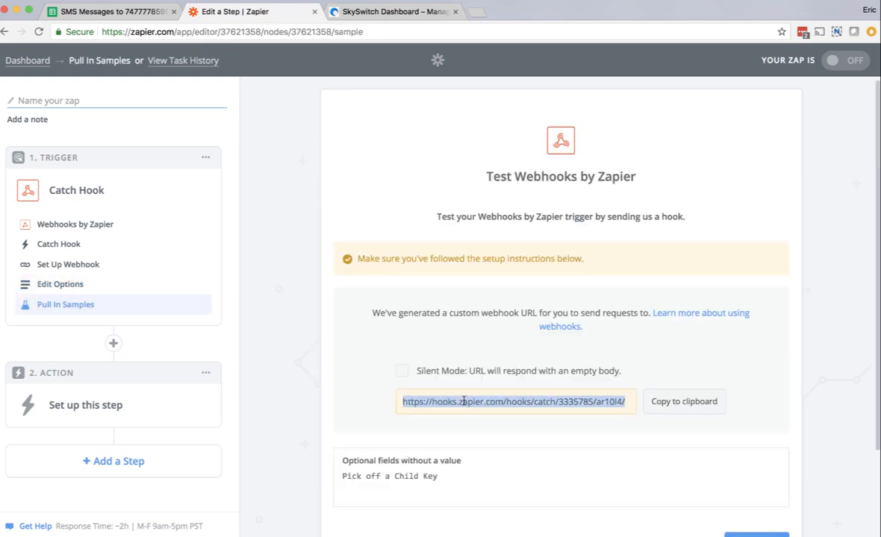
left_click(684, 401)
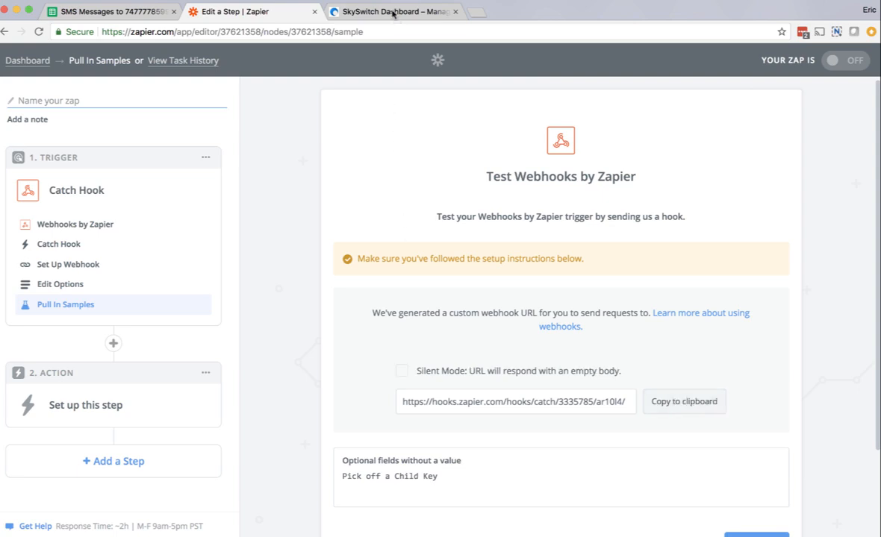
mouse_move(394, 11)
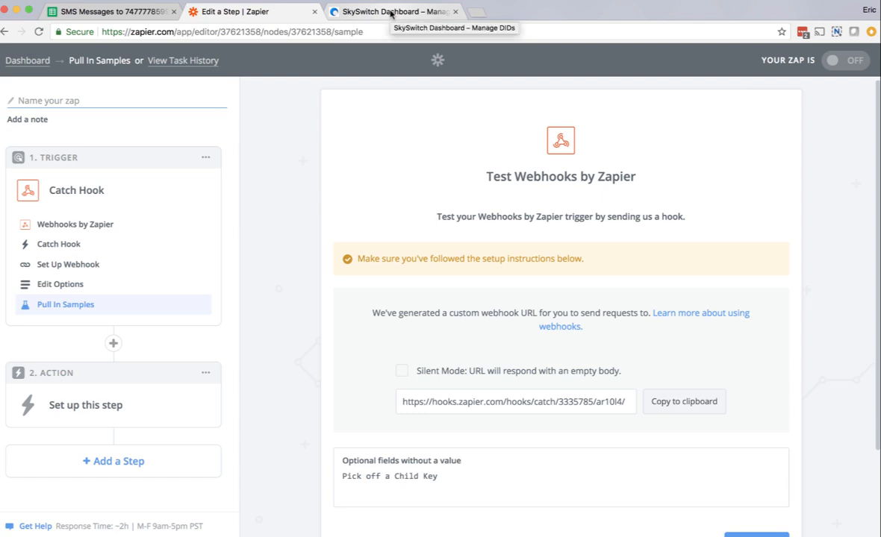
left_click(391, 12)
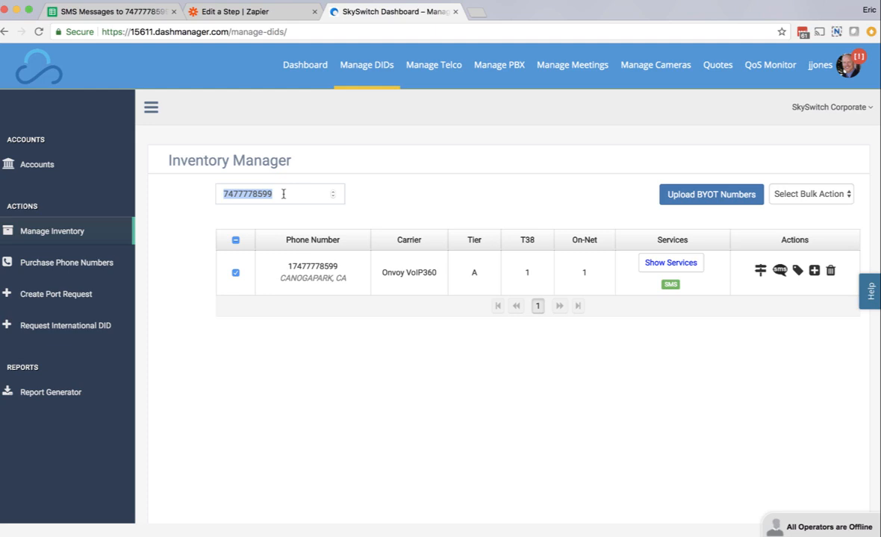
mouse_move(351, 227)
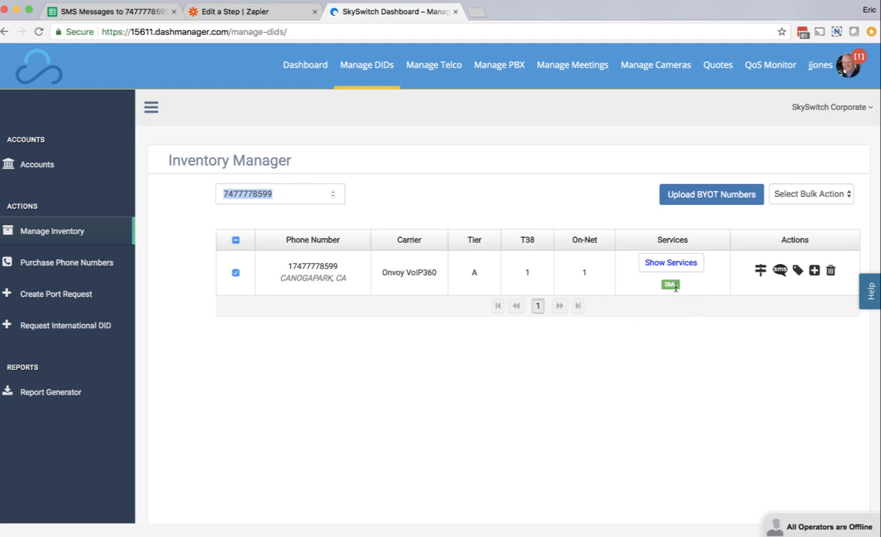
mouse_move(788, 285)
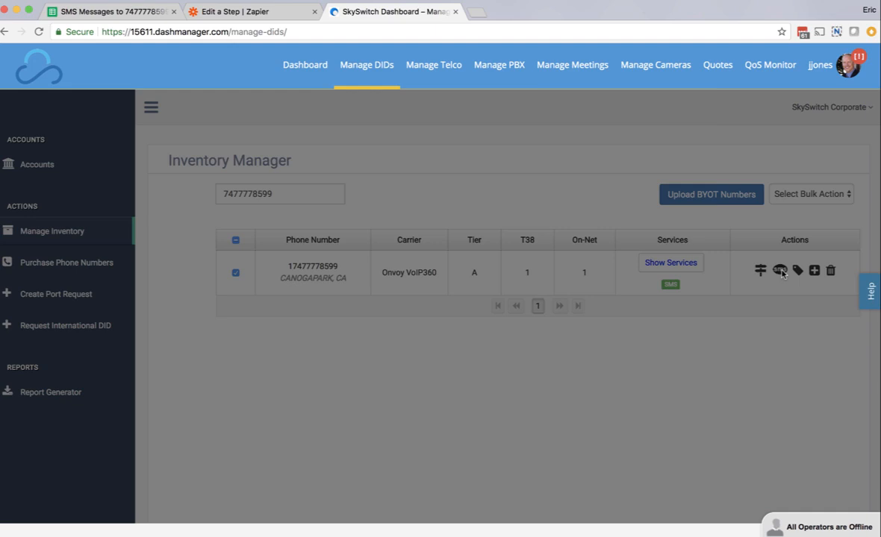
left_click(779, 270)
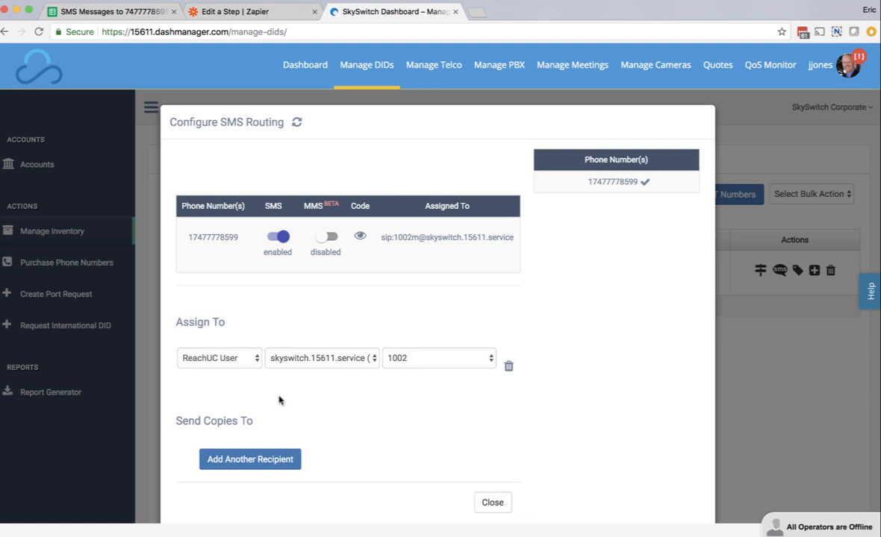
mouse_move(236, 367)
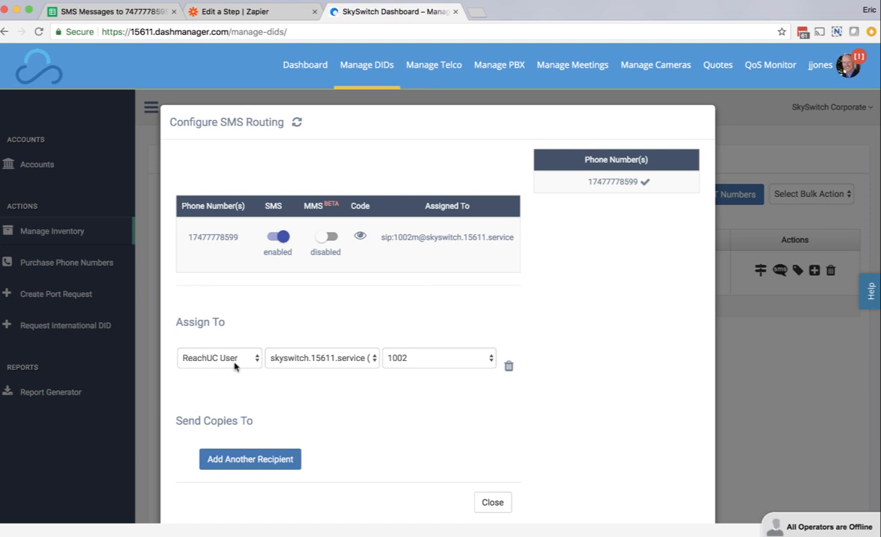
mouse_move(283, 367)
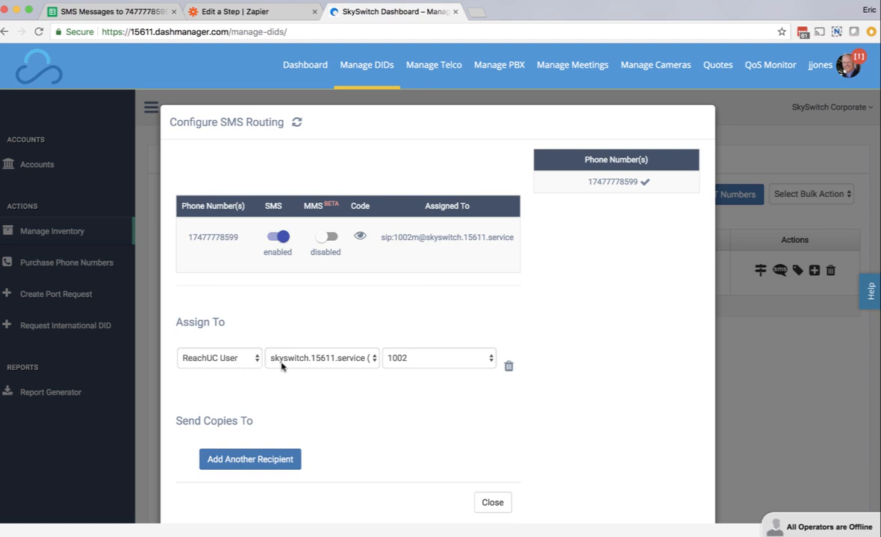
mouse_move(407, 364)
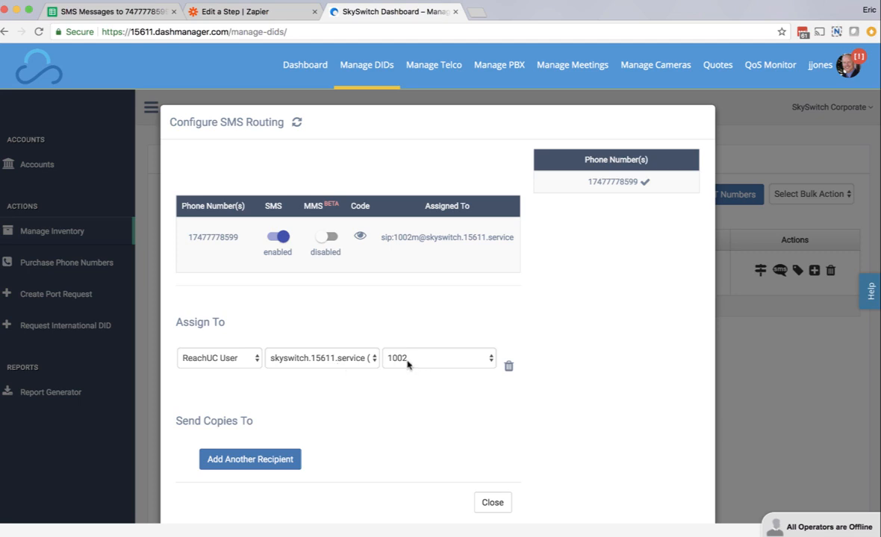
mouse_move(612, 351)
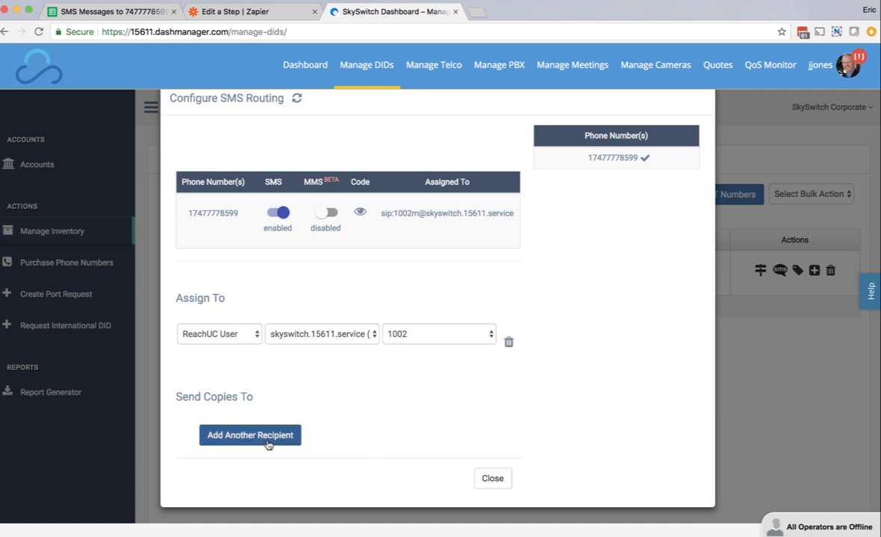
left_click(251, 436)
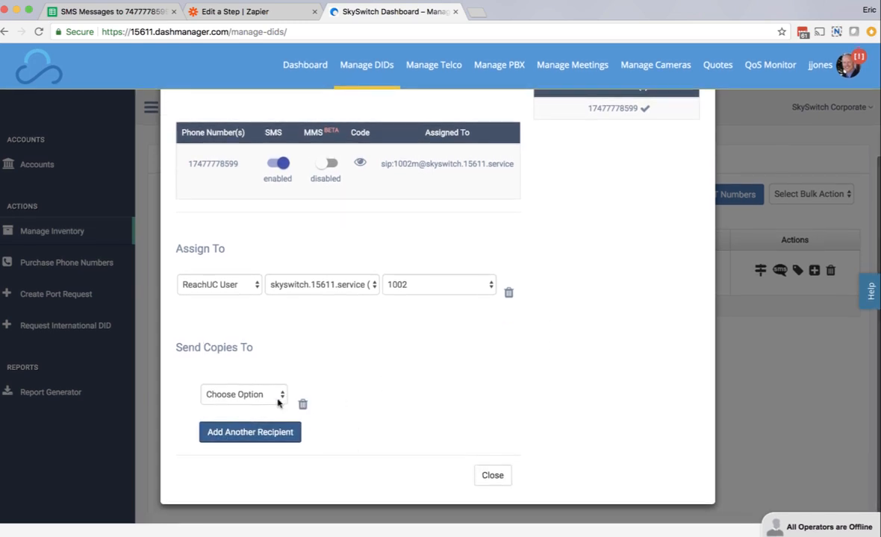
left_click(242, 394)
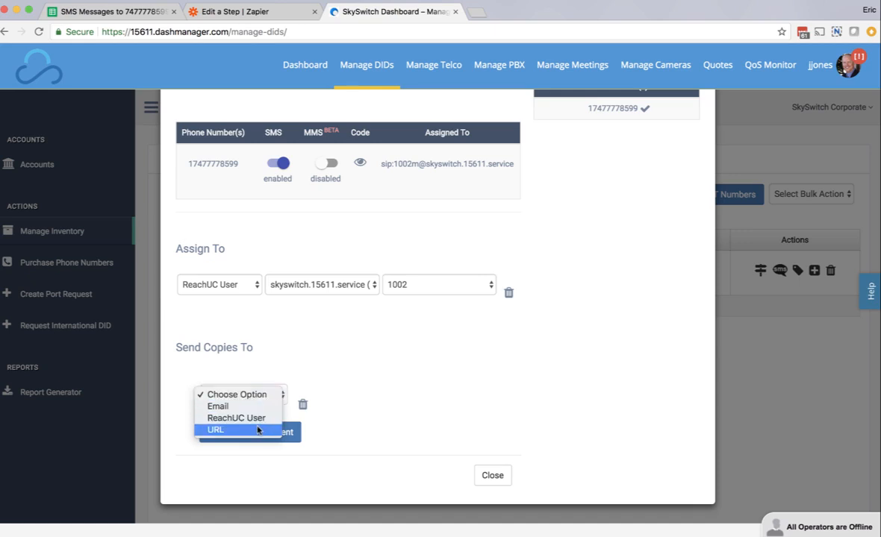
left_click(215, 429)
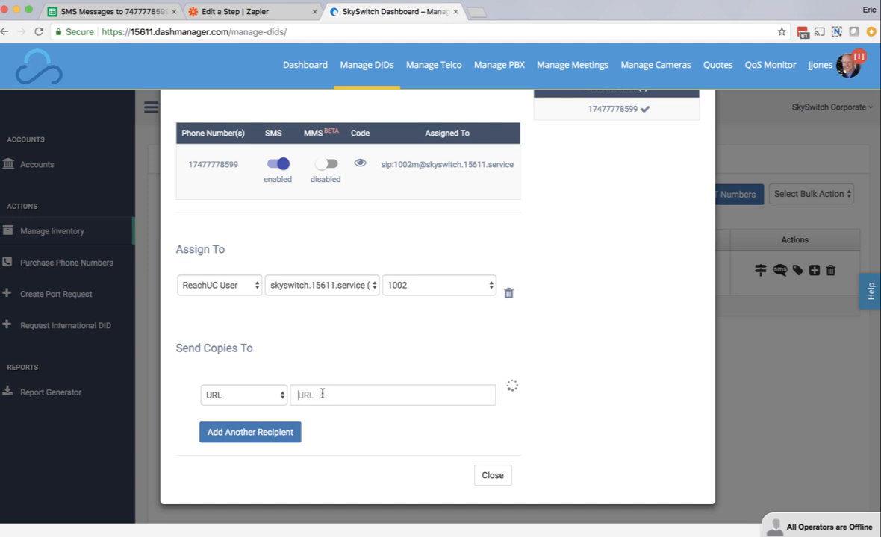
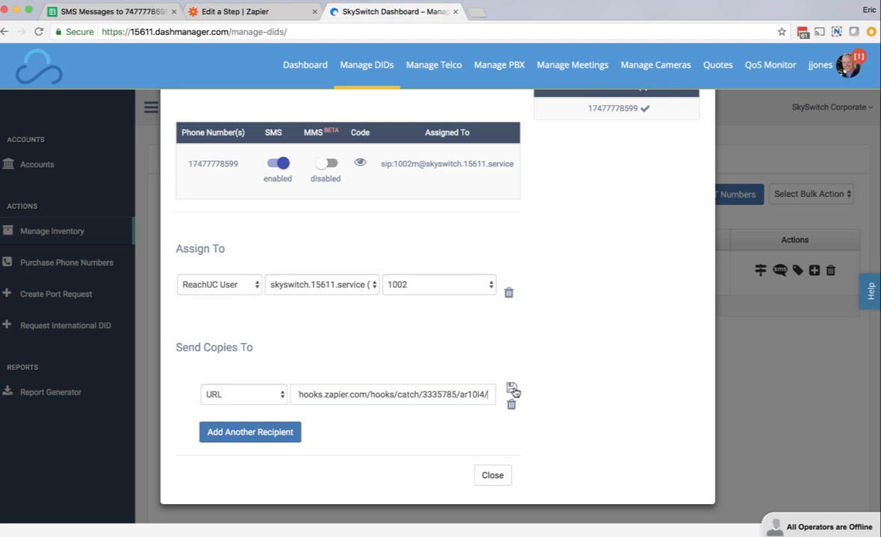
left_click(513, 391)
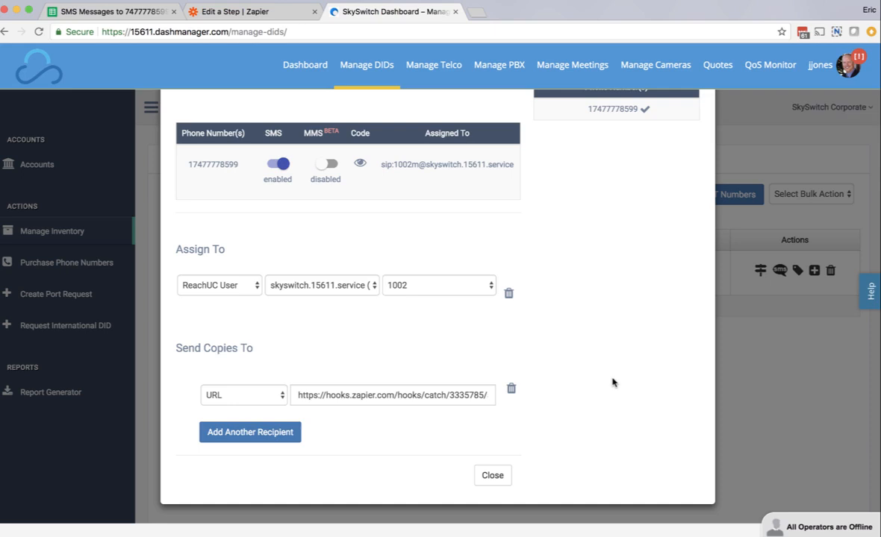
left_click(492, 474)
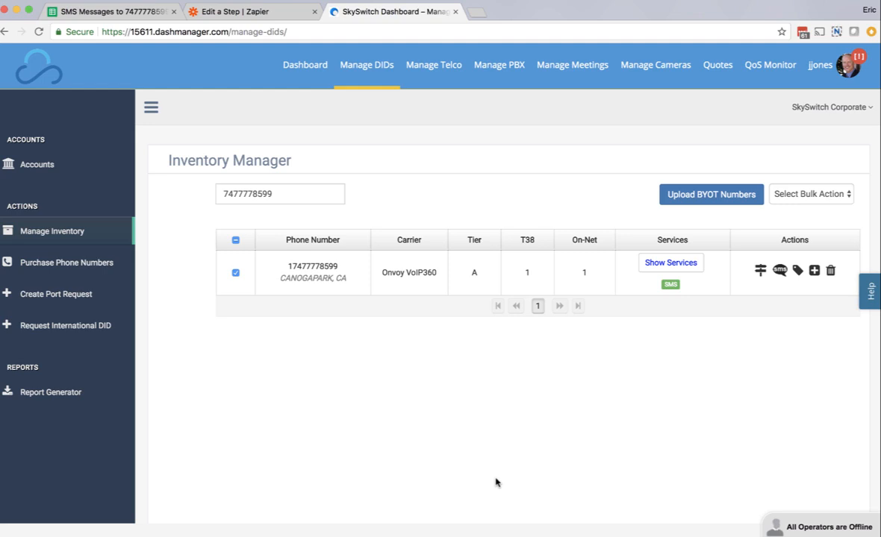
Back in the zap editor, confirm the webhook setup with 'OK, I did this'
left_click(253, 11)
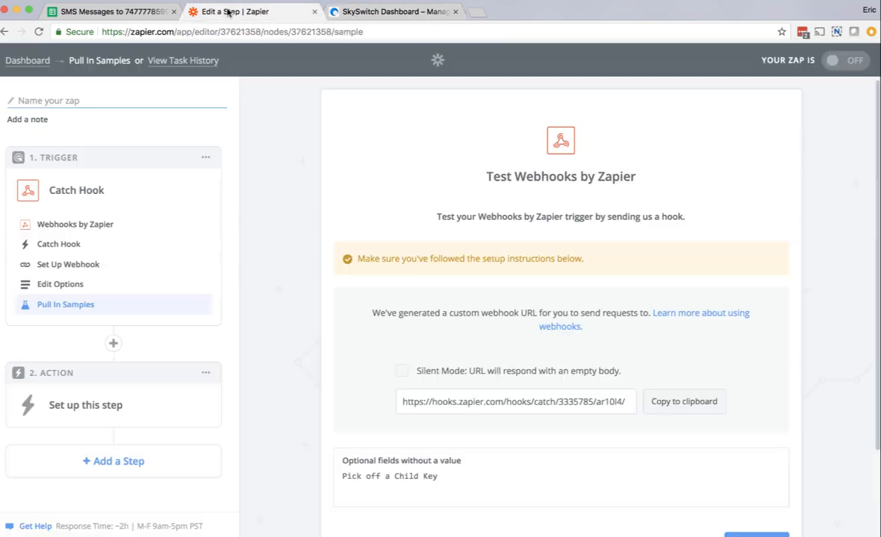
scroll("down", 3)
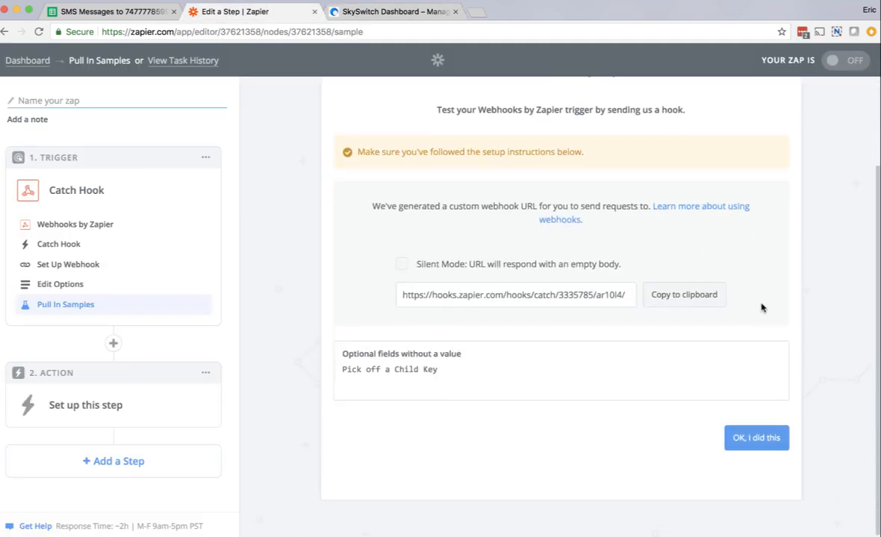
left_click(756, 437)
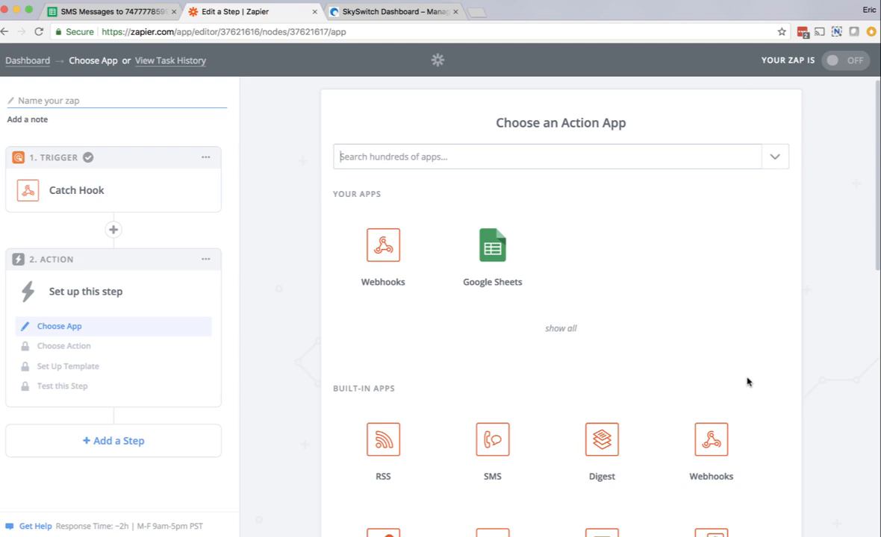
mouse_move(463, 227)
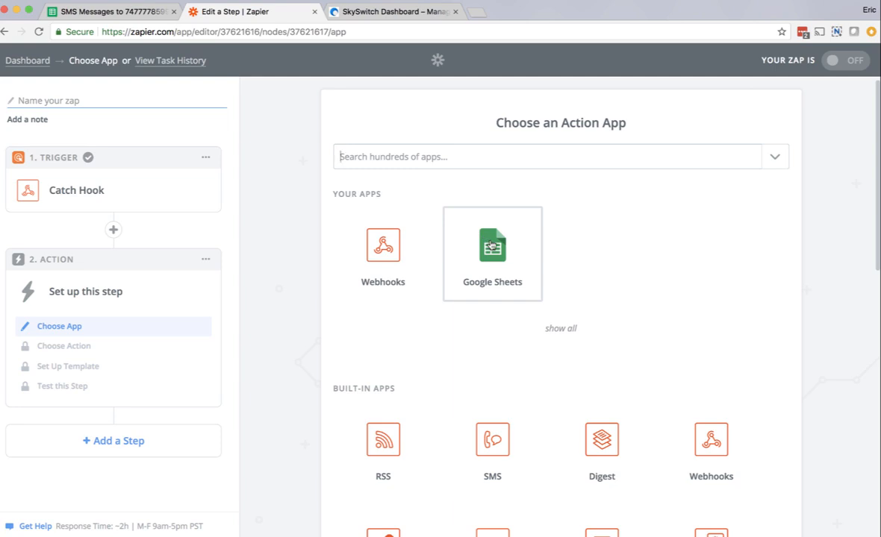
Make the action Google Sheets' Create Spreadsheet Row and continue
left_click(492, 244)
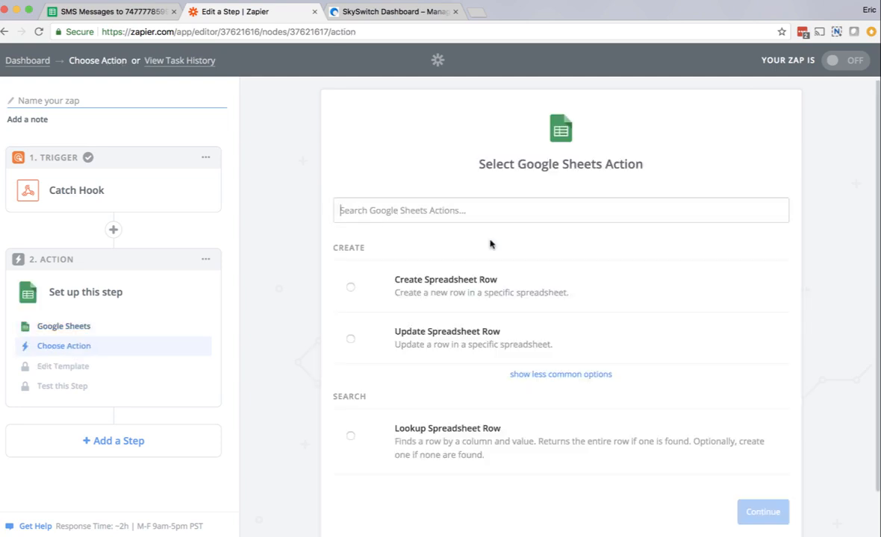
mouse_move(515, 249)
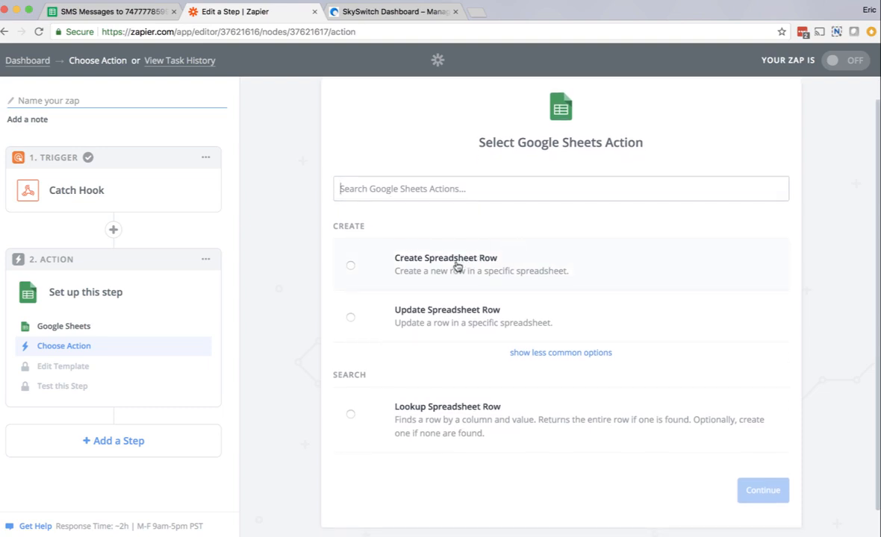
mouse_move(446, 322)
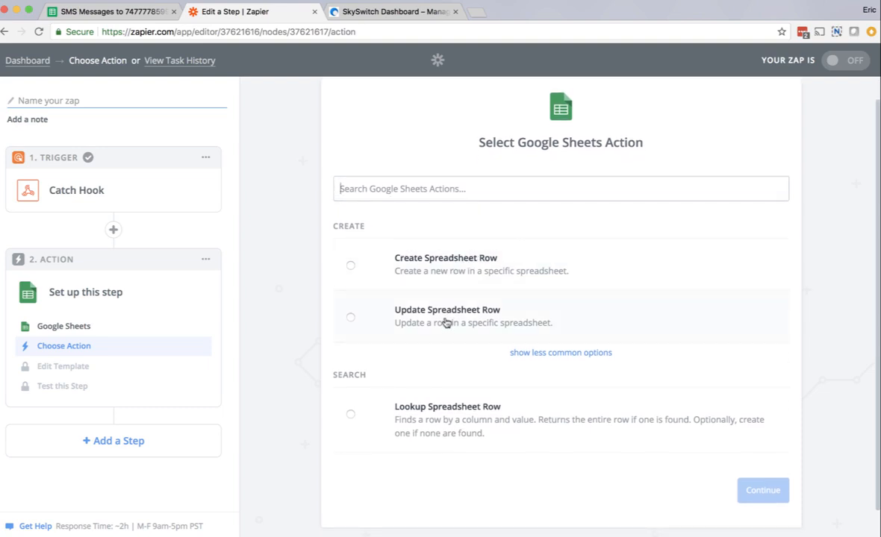
mouse_move(351, 270)
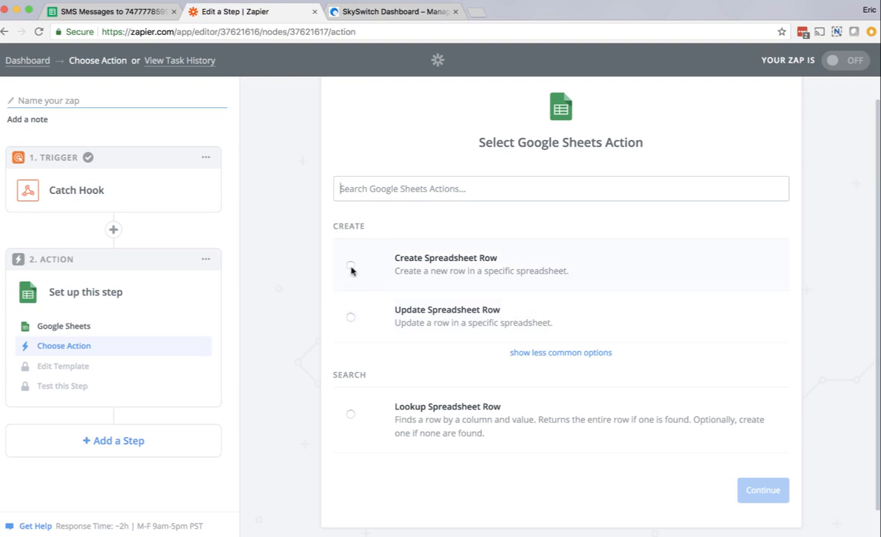
left_click(349, 265)
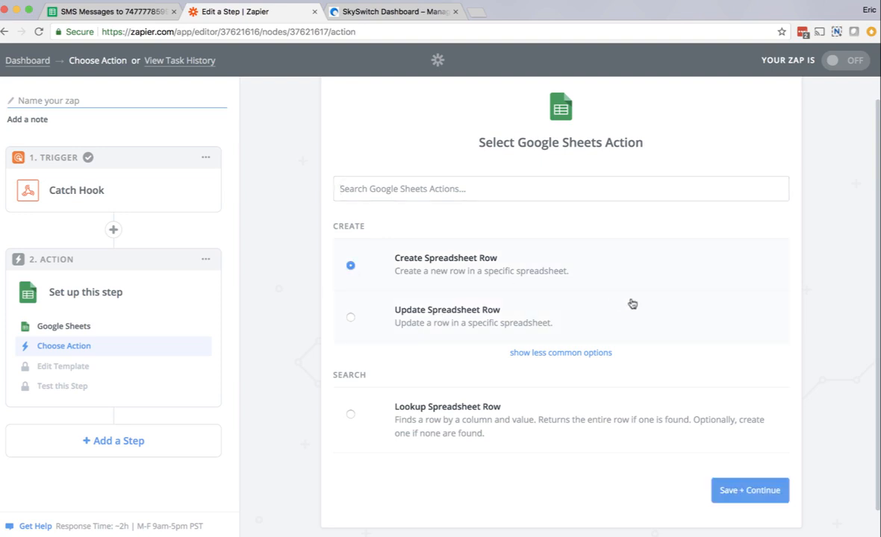
left_click(749, 490)
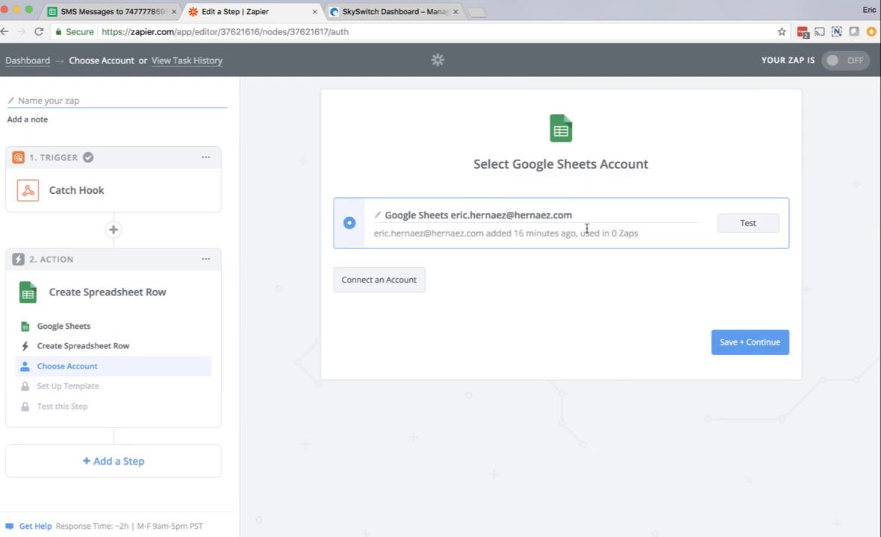
mouse_move(498, 231)
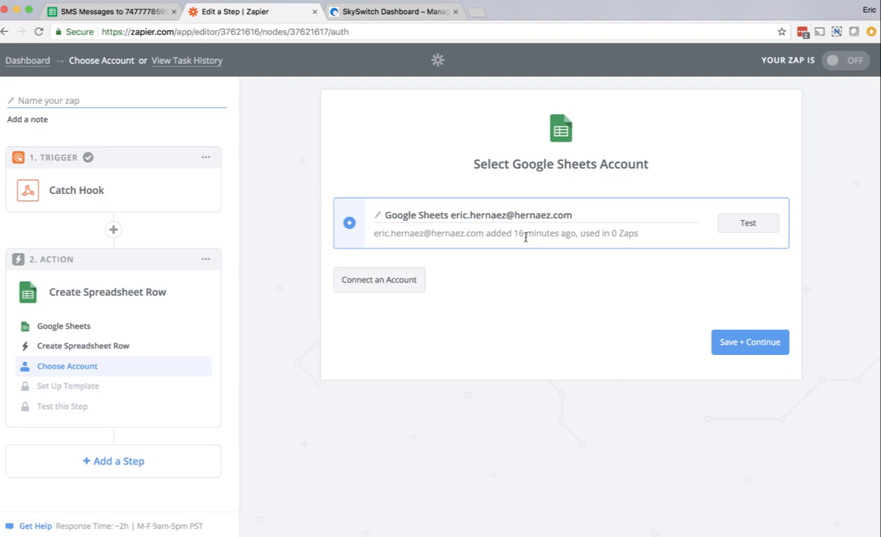
mouse_move(726, 342)
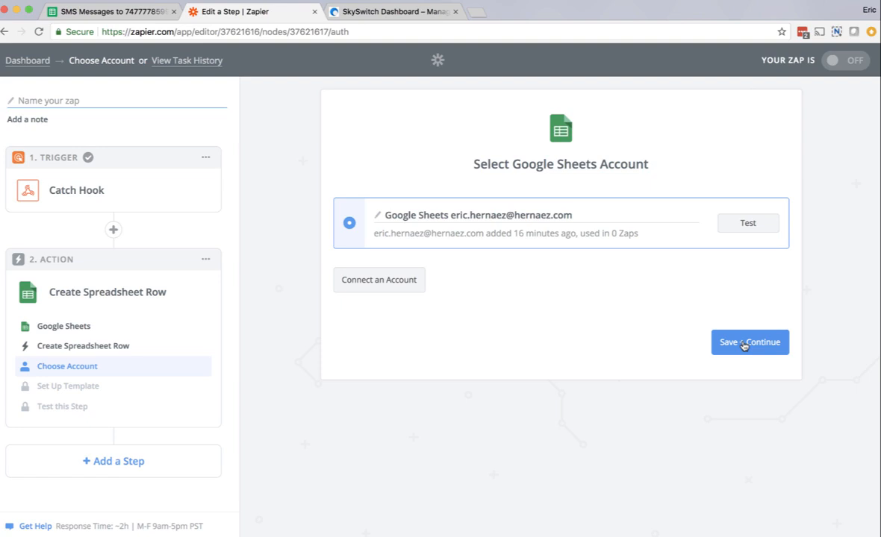
Keep the already connected Google Sheets account for the action and continue
left_click(749, 341)
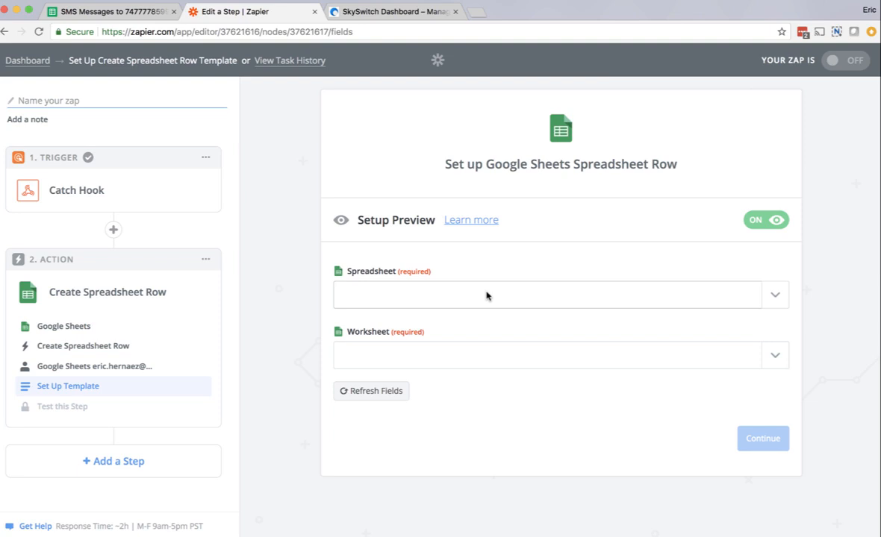
left_click(556, 294)
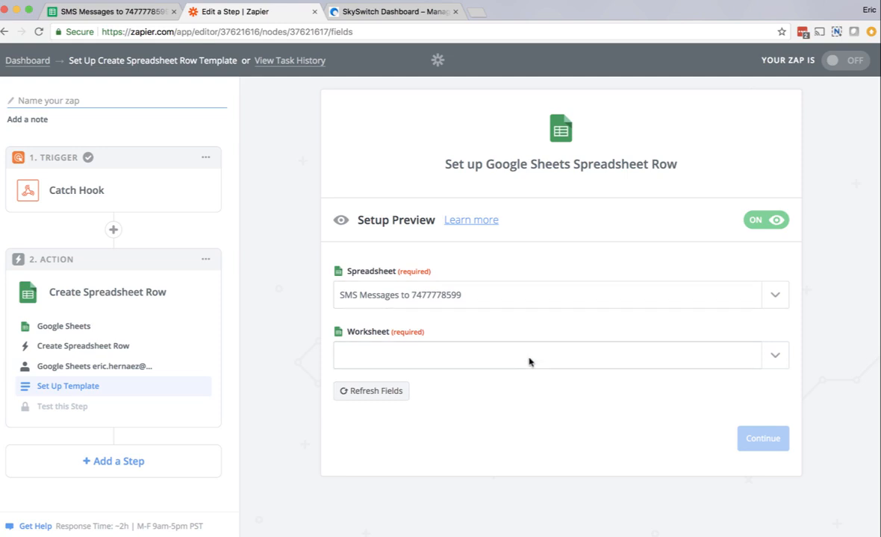
left_click(558, 356)
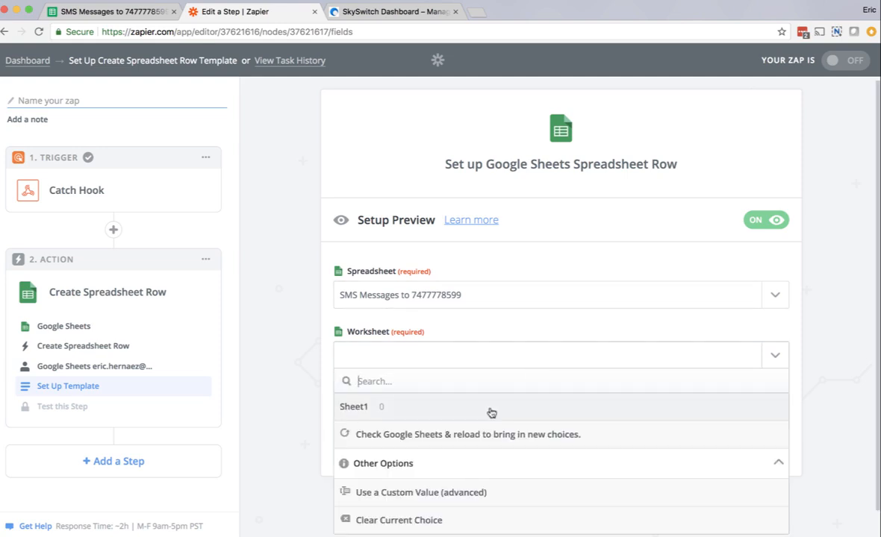
left_click(354, 406)
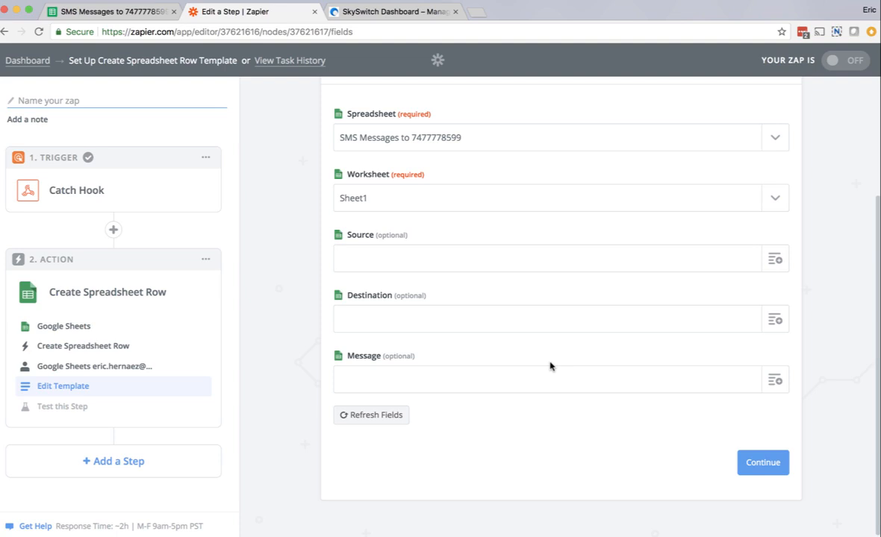
mouse_move(552, 338)
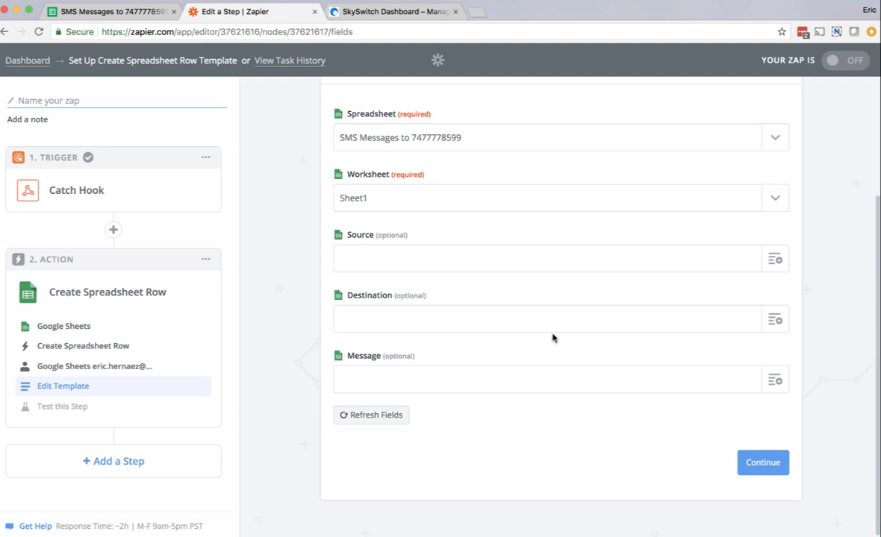
mouse_move(502, 350)
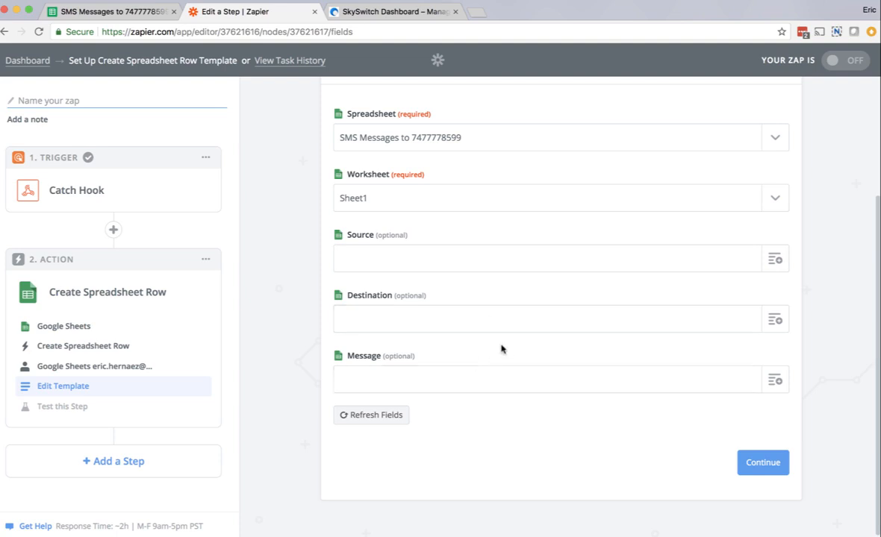
mouse_move(618, 279)
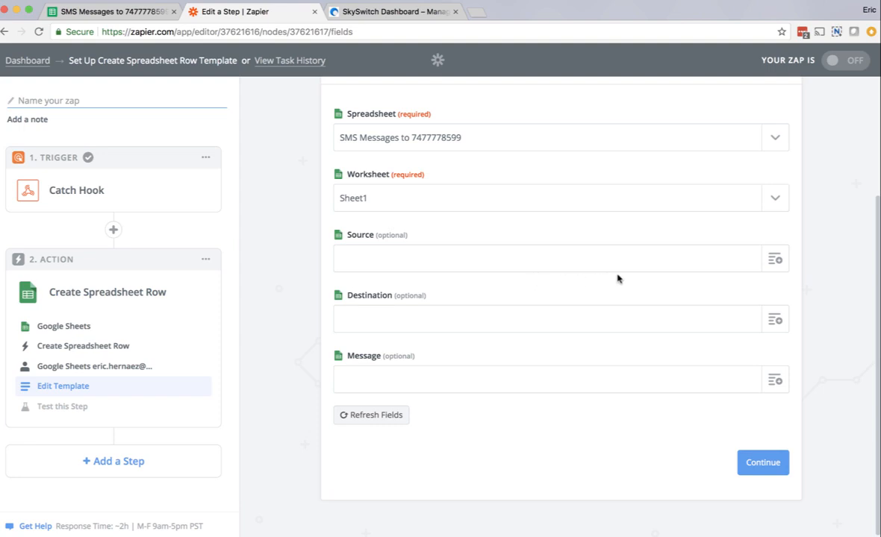
mouse_move(775, 260)
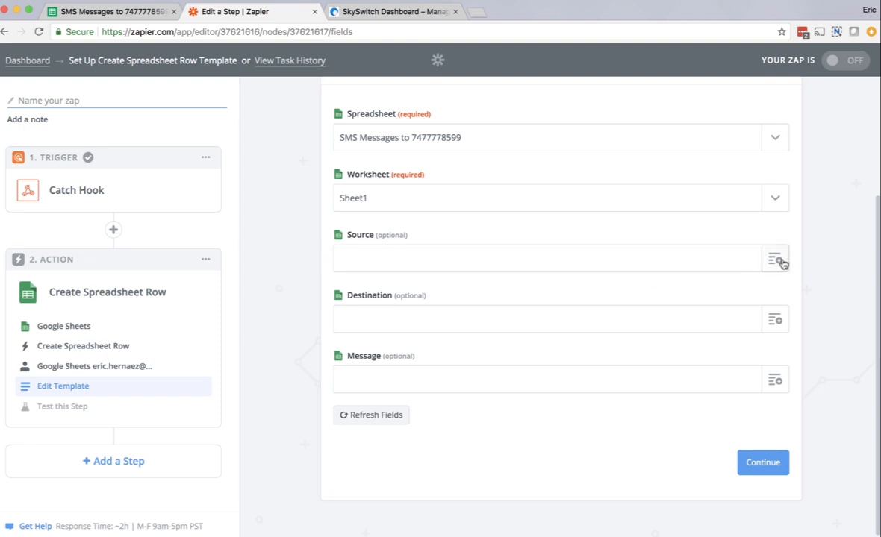
mouse_move(776, 260)
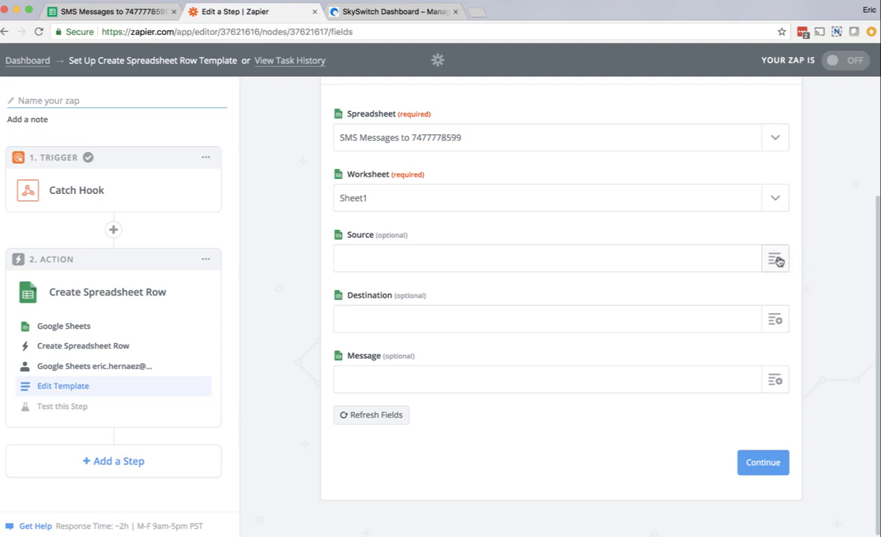
Map Source, Destination and Message to the webhook's caught Step 1 values and continue
left_click(775, 258)
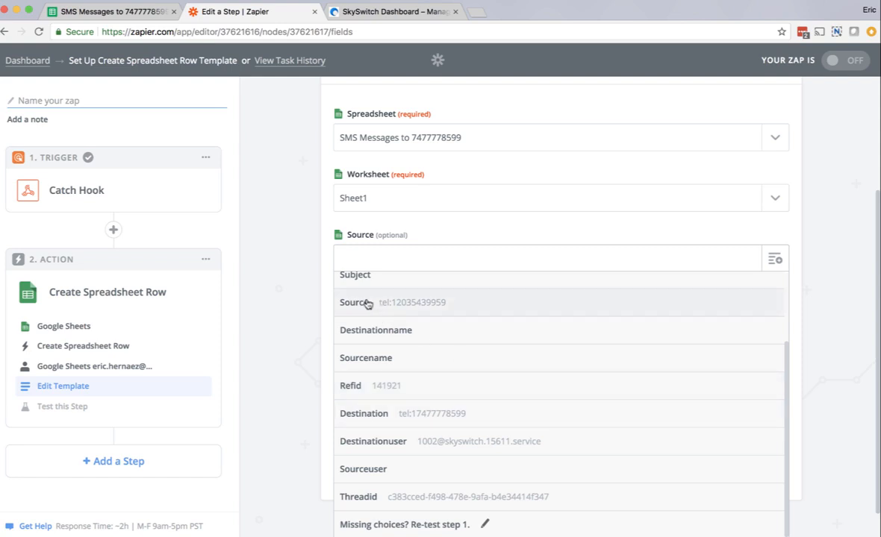
mouse_move(411, 306)
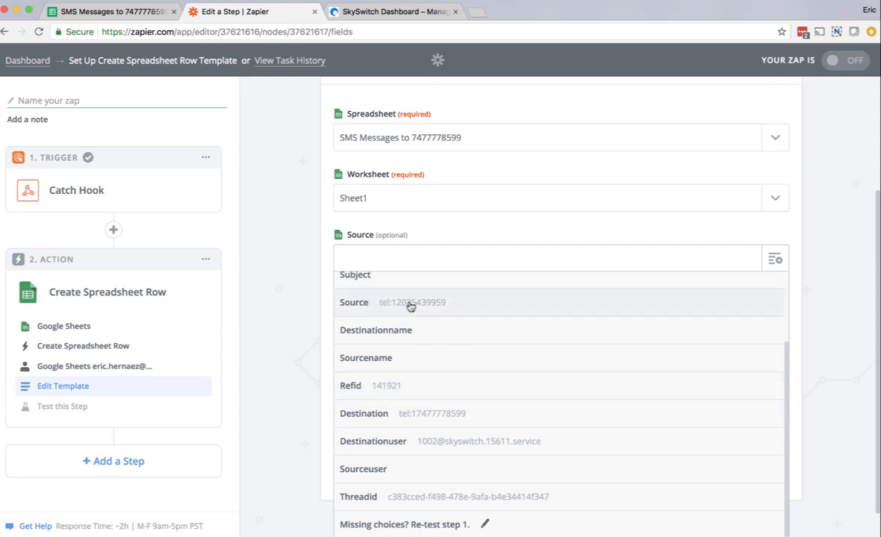
left_click(410, 302)
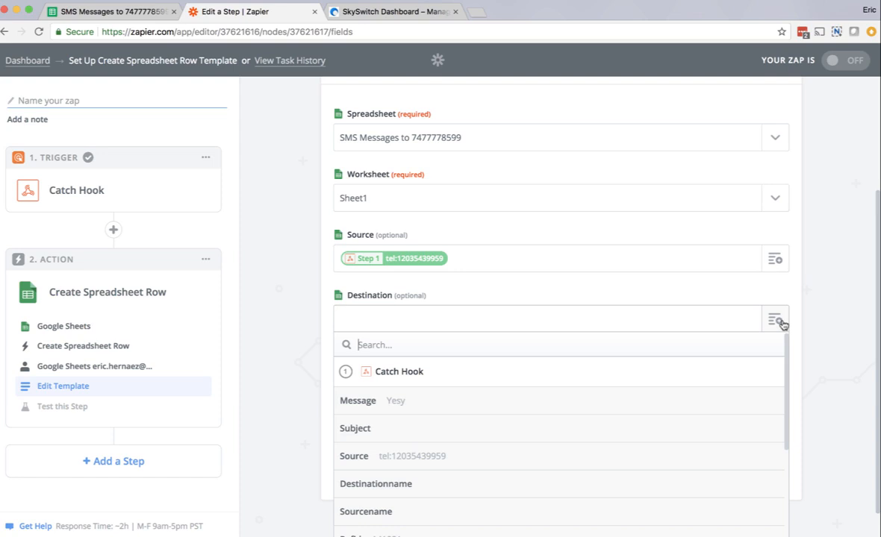
scroll("down", 3)
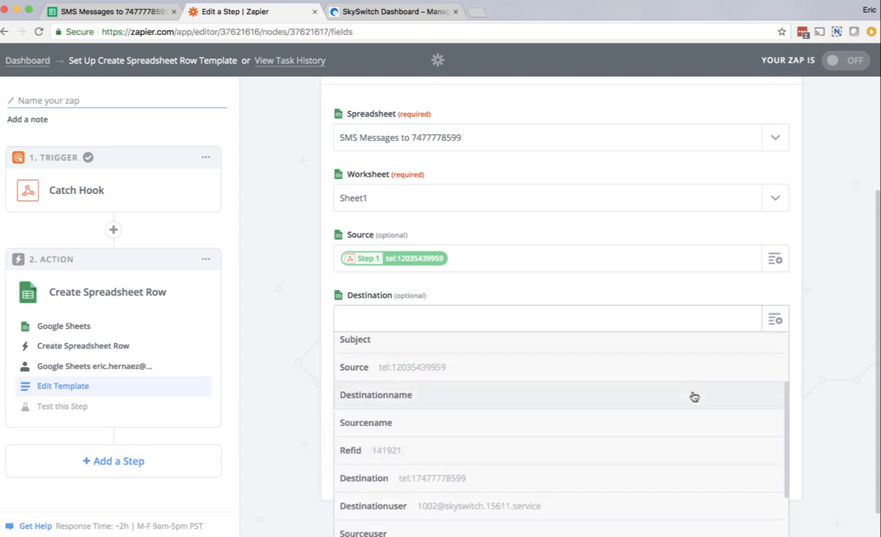
scroll("down", 3)
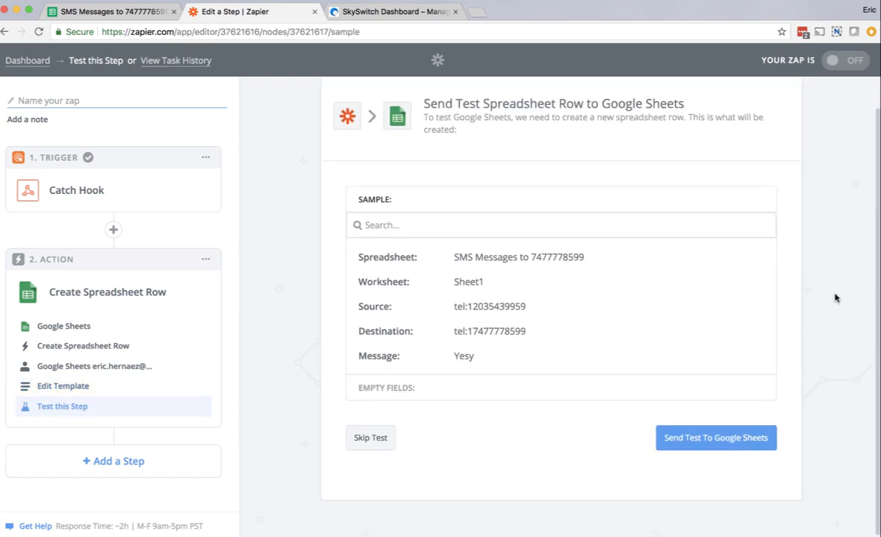
mouse_move(711, 298)
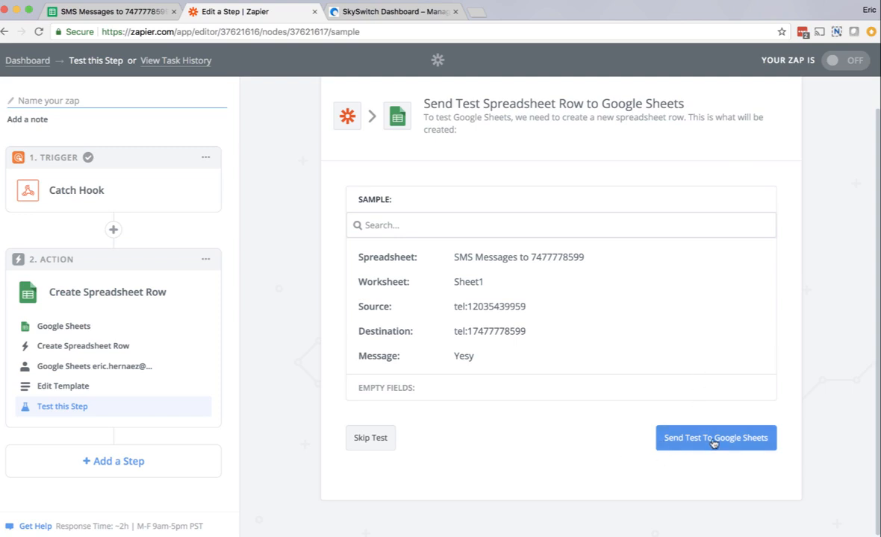
Send the test row to Google Sheets and get the Test was successful confirmation
left_click(714, 439)
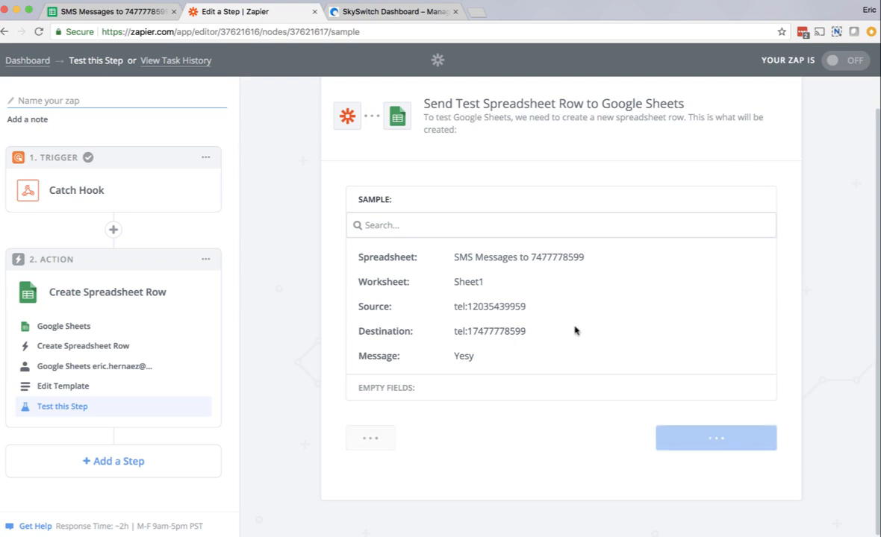
left_click(715, 439)
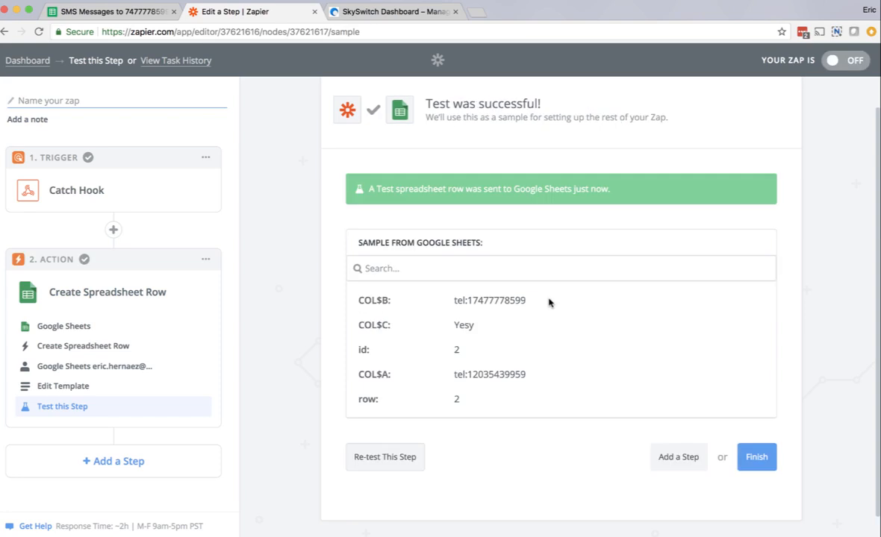
mouse_move(513, 188)
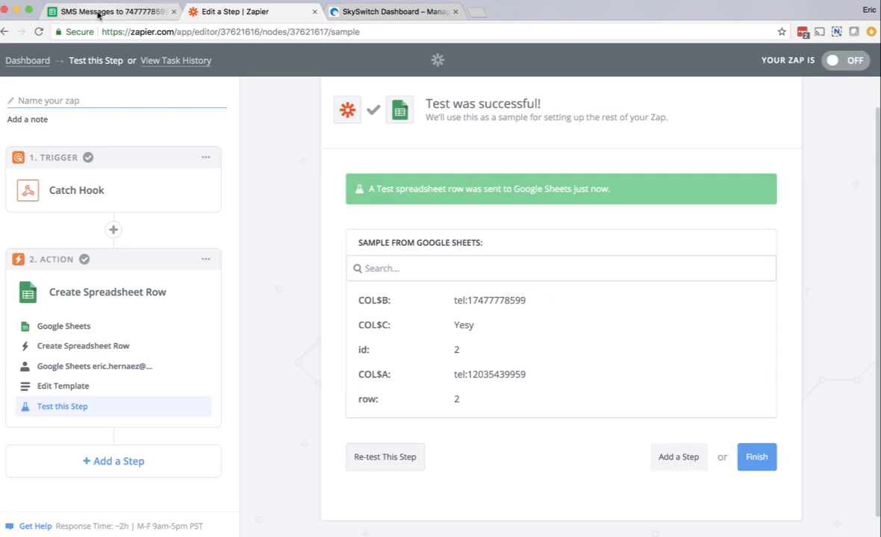
Confirm row 2 of the SMS Messages sheet holds the test source, destination and Yesy, then return to Zapier
left_click(110, 12)
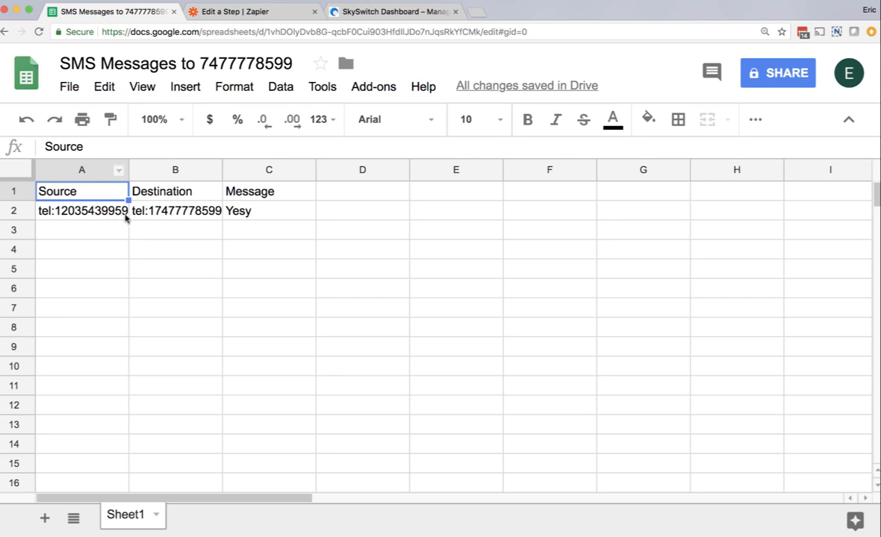
mouse_move(271, 224)
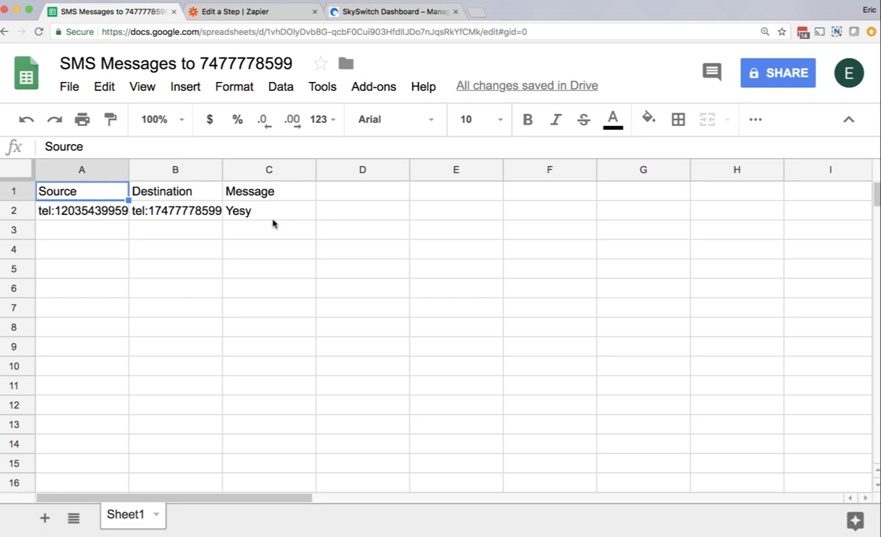
left_click(246, 12)
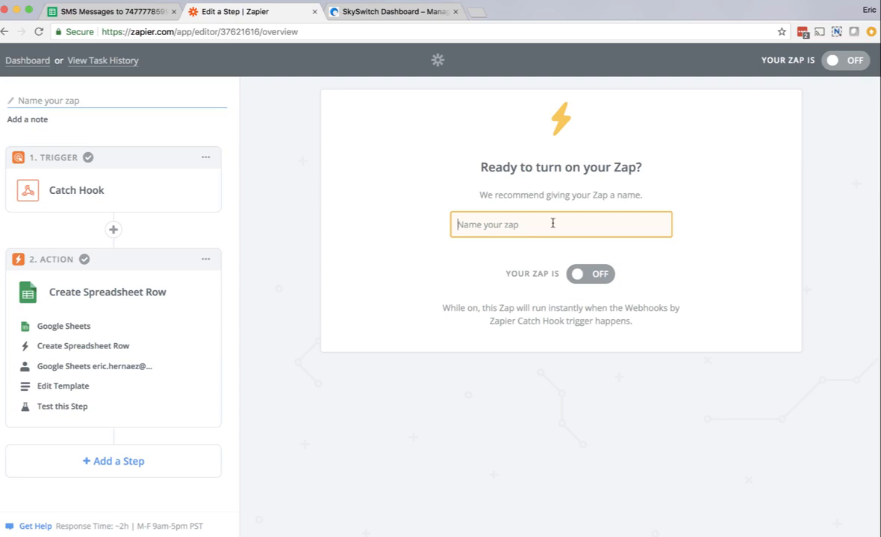
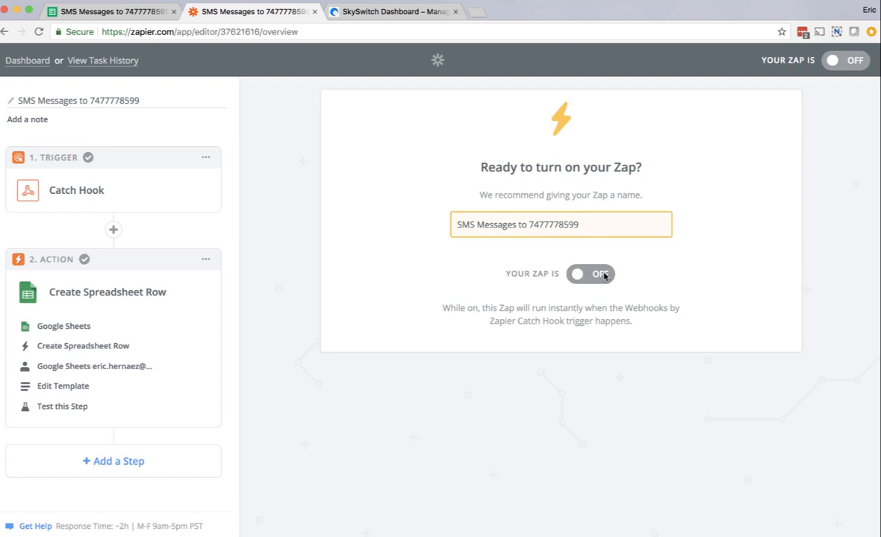
left_click(591, 274)
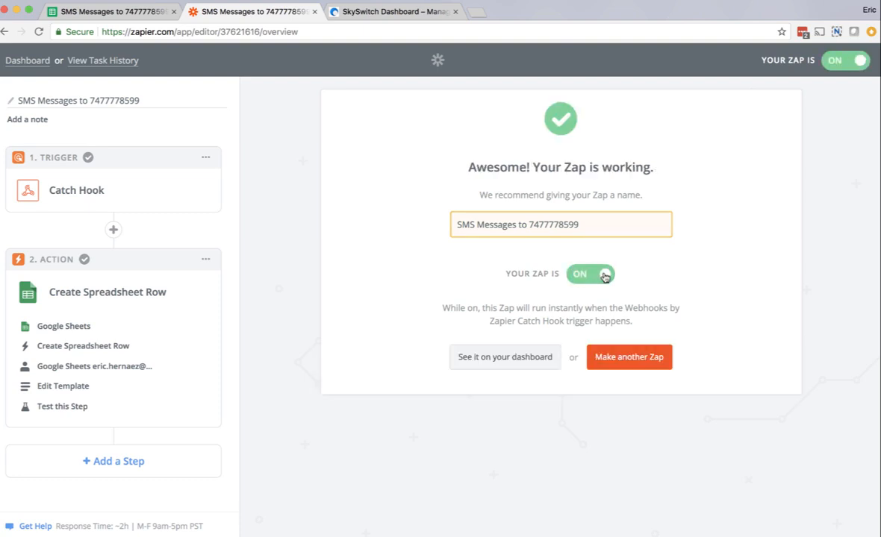
mouse_move(687, 270)
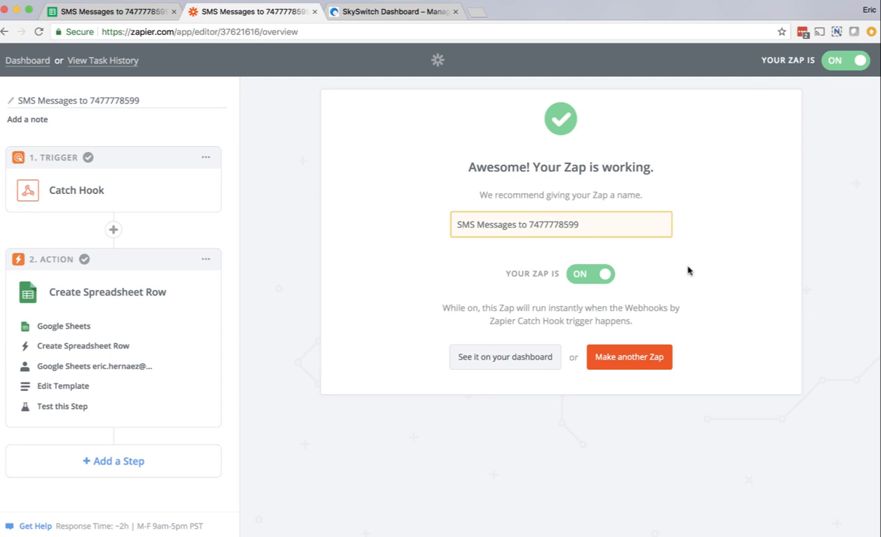
mouse_move(339, 75)
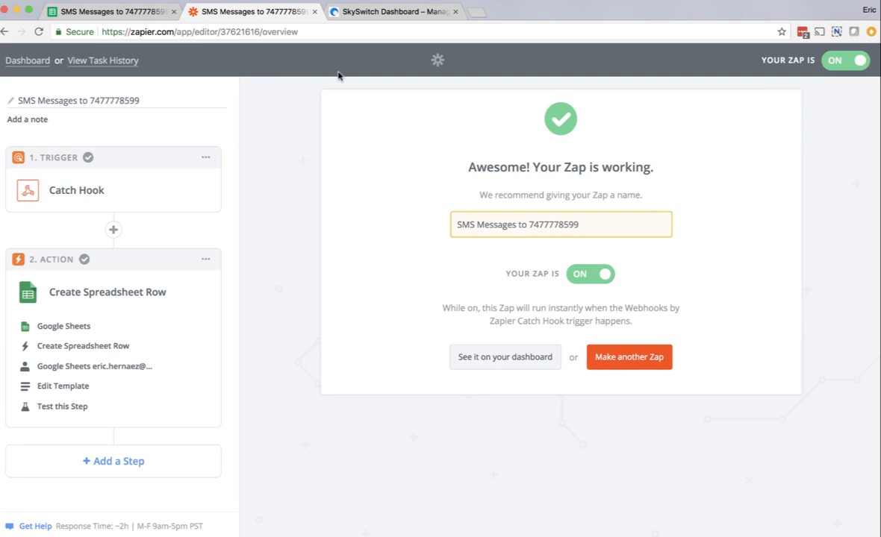